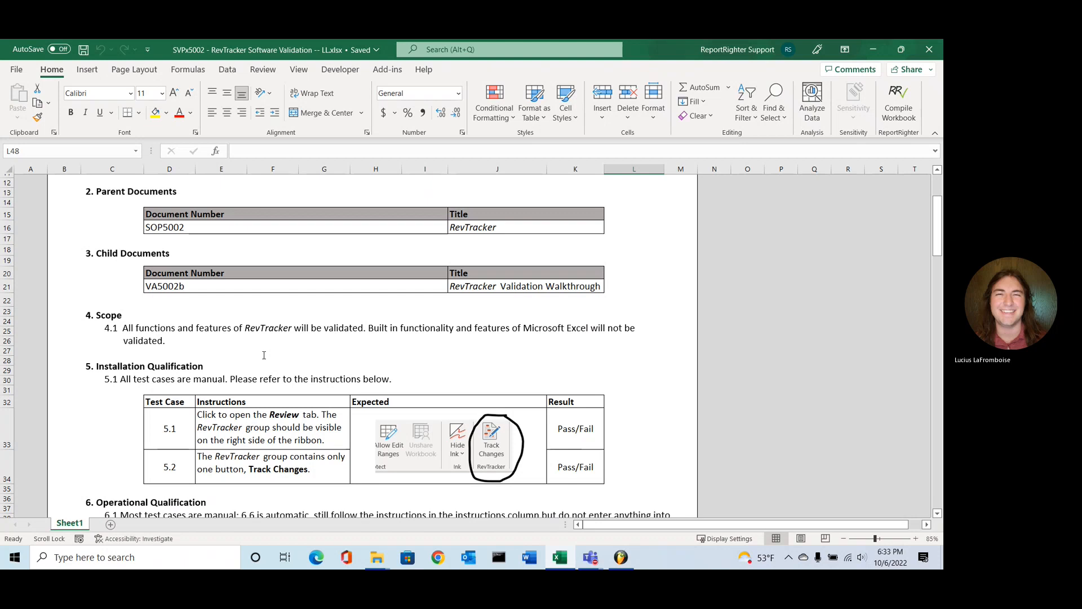
Step: Confirm the RevTracker group is present on the Review ribbon
scroll("down", 3)
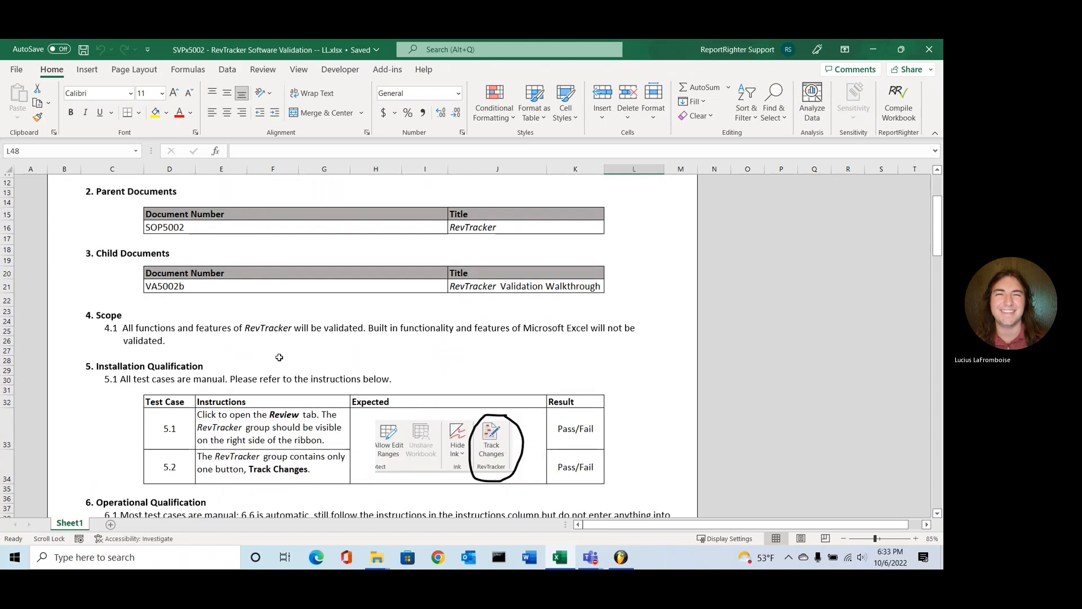
scroll("down", 3)
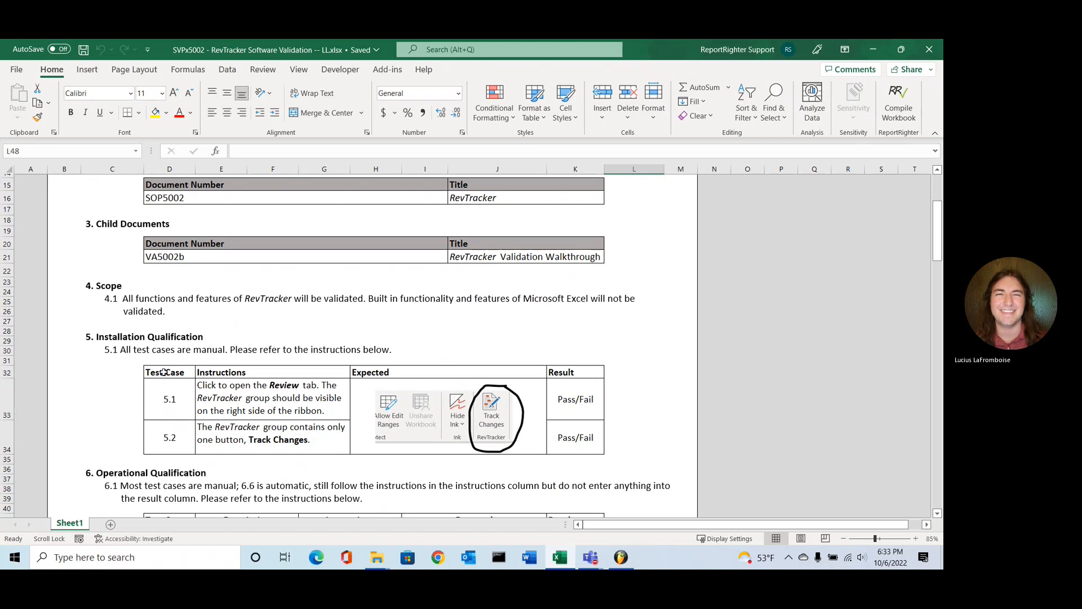
scroll("down", 3)
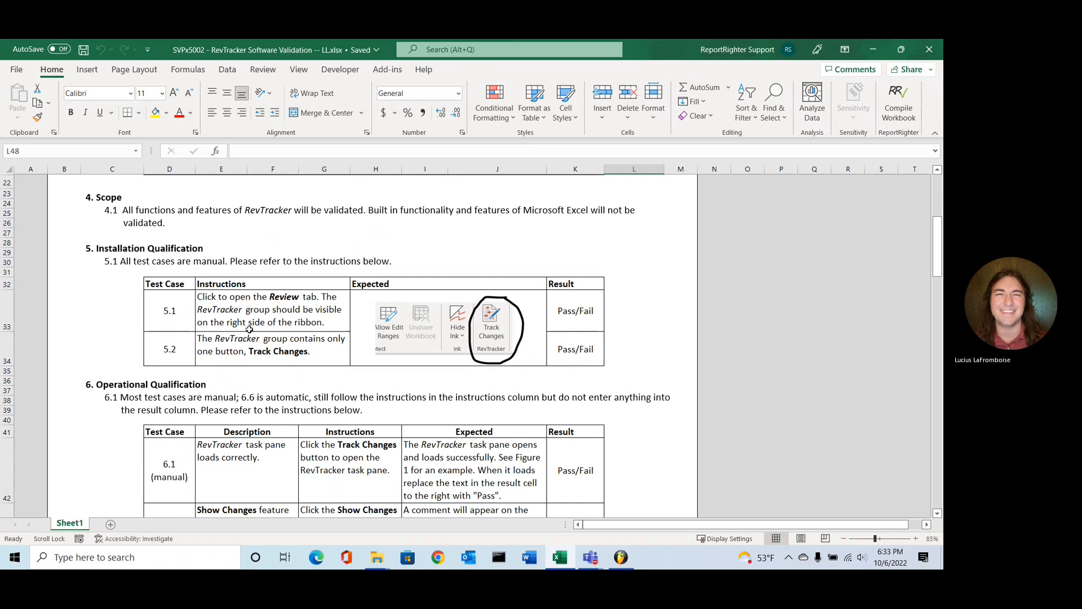
mouse_move(289, 326)
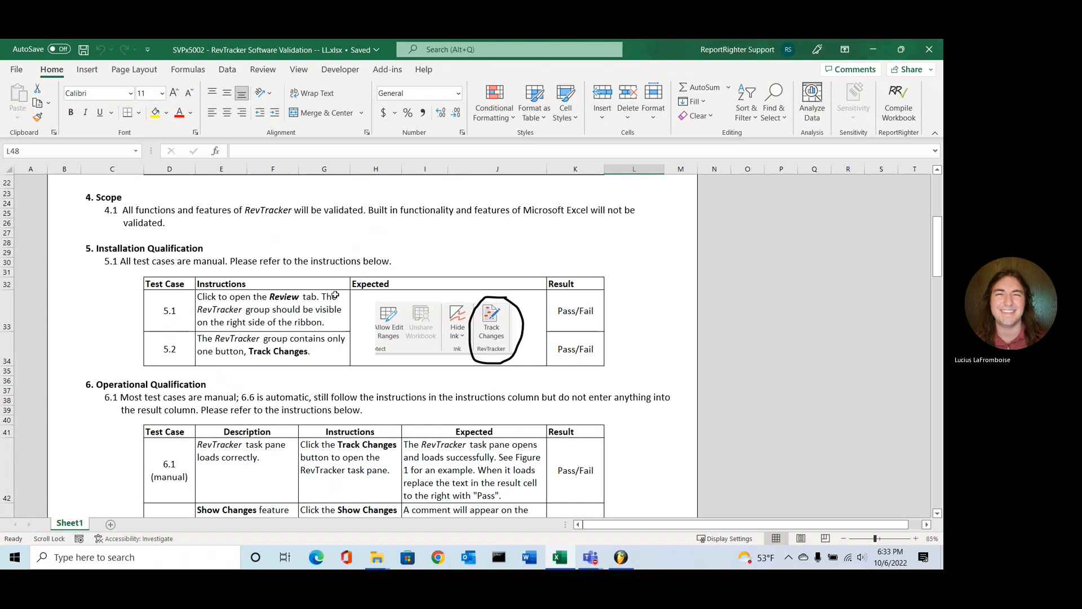
mouse_move(263, 69)
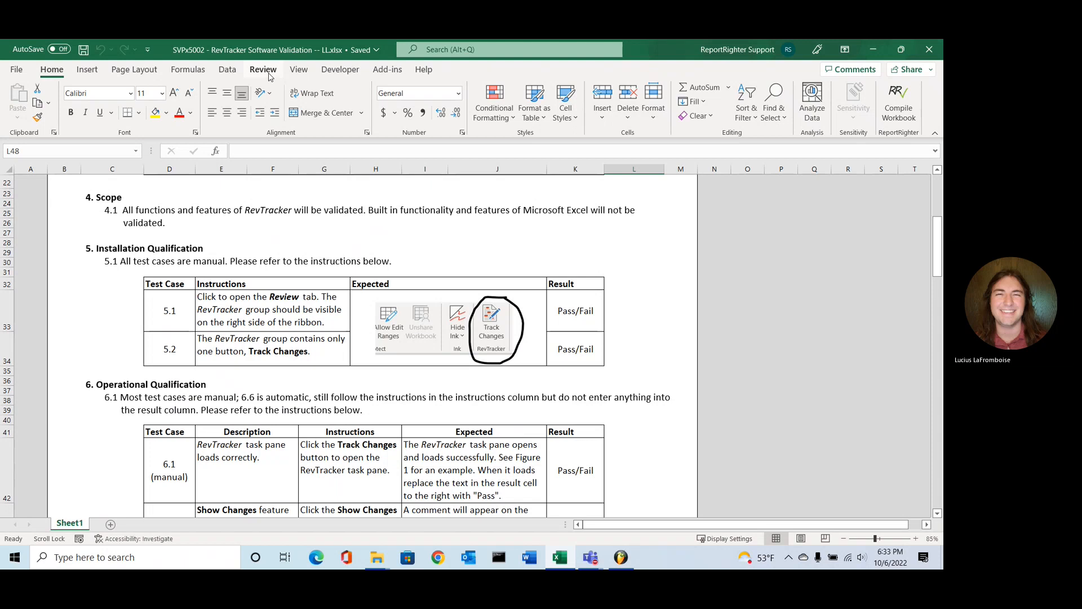
left_click(263, 69)
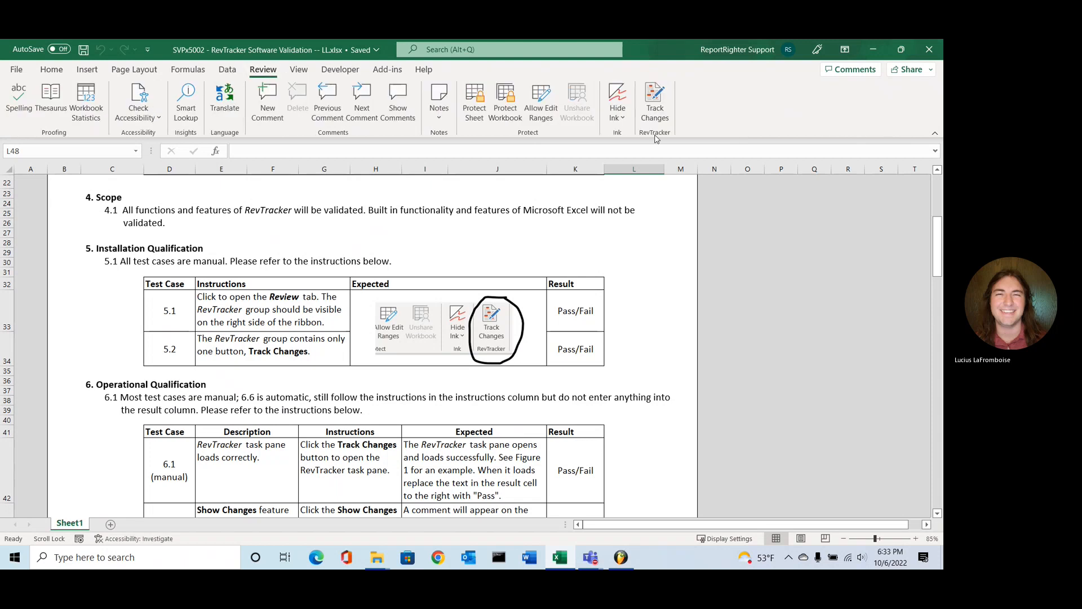
Step: Enter Pass as the result for installation test cases 5.1 and 5.2
left_click(576, 311)
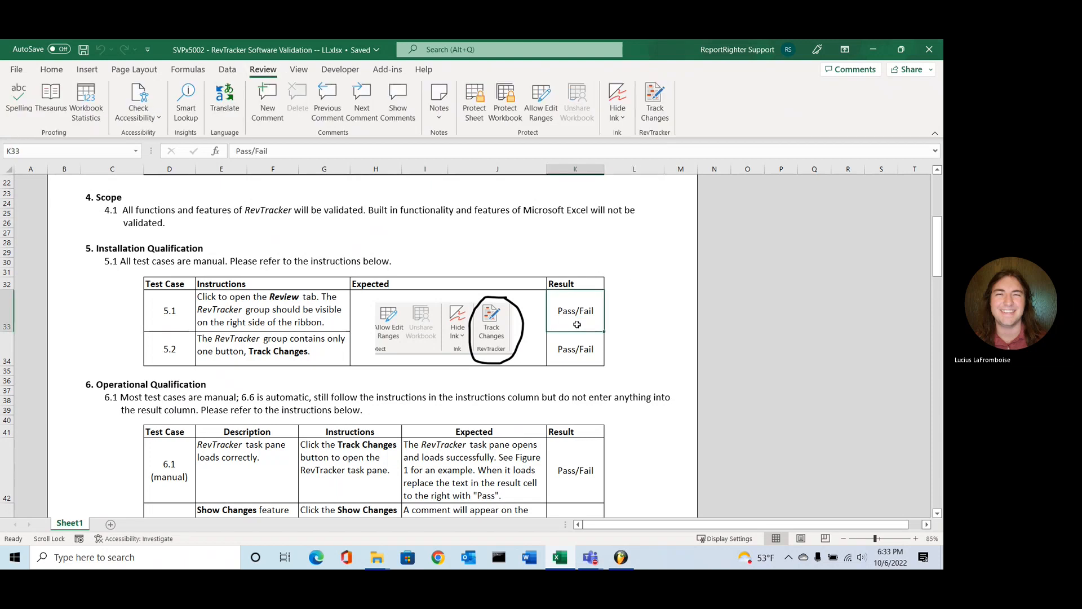
double_click(575, 312)
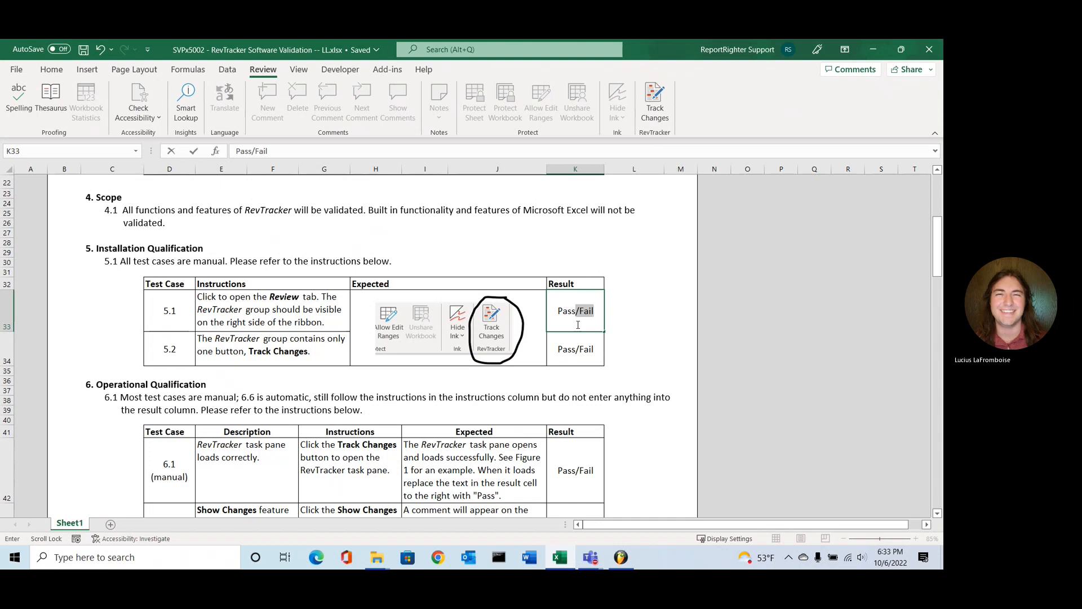
type("Pass")
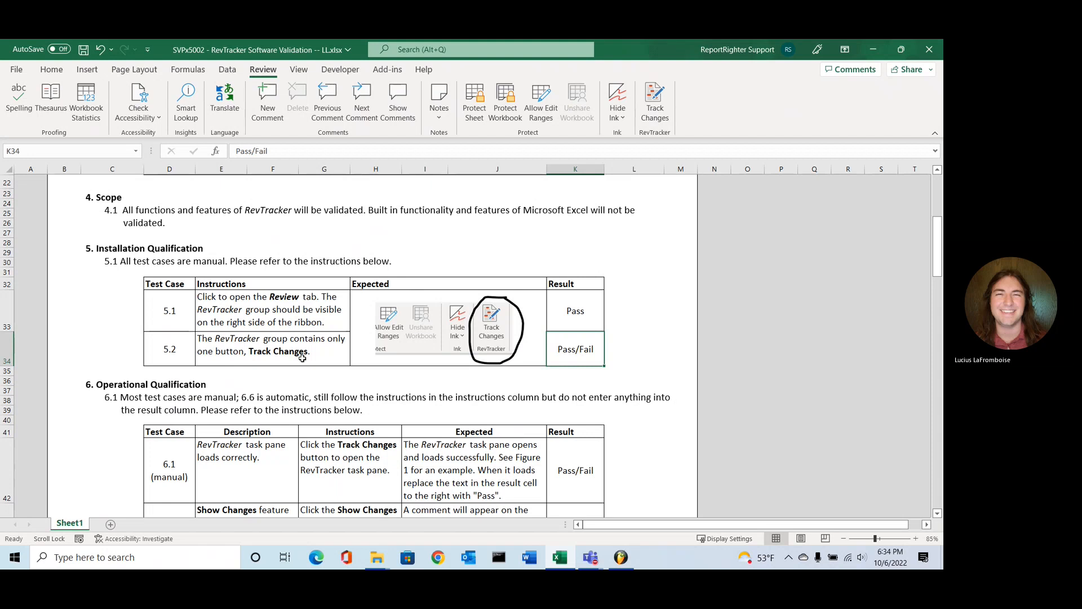
mouse_move(626, 349)
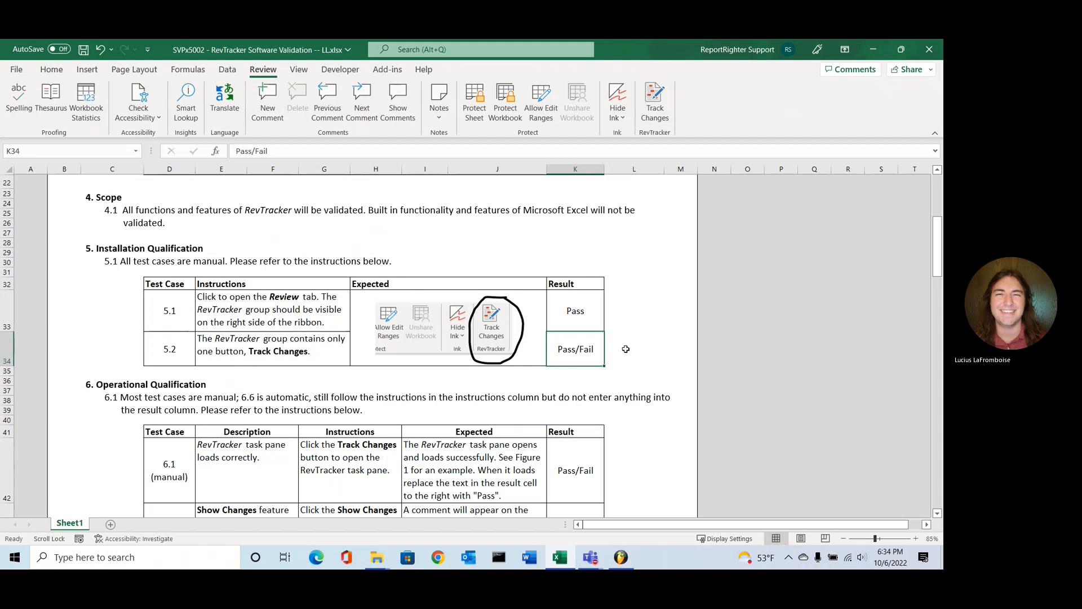
type("Pass")
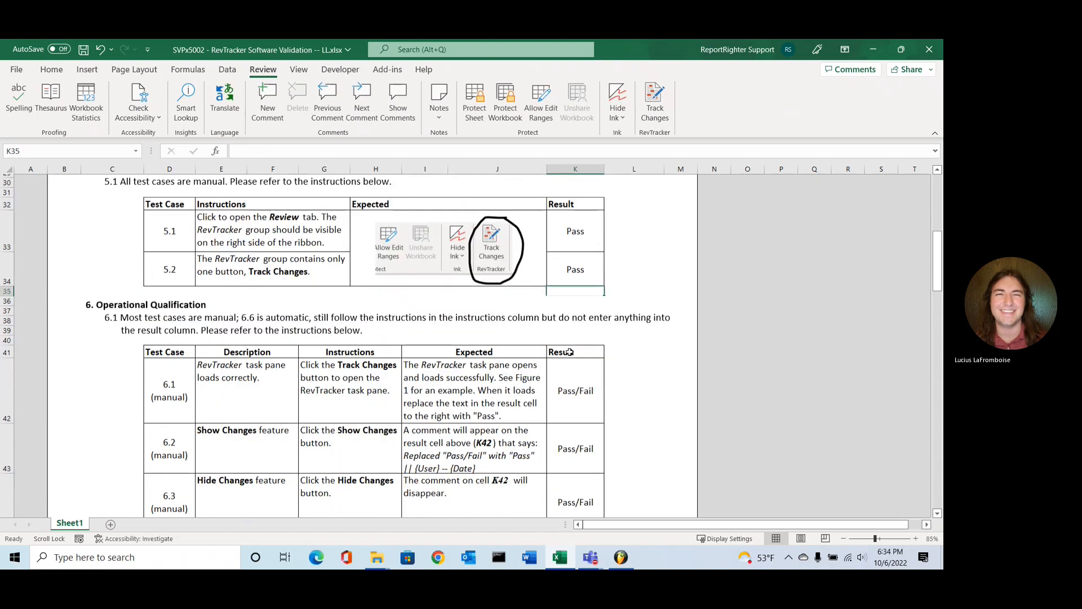
Step: Show the RevTracker task pane via Track Changes beside section 6
scroll("down", 3)
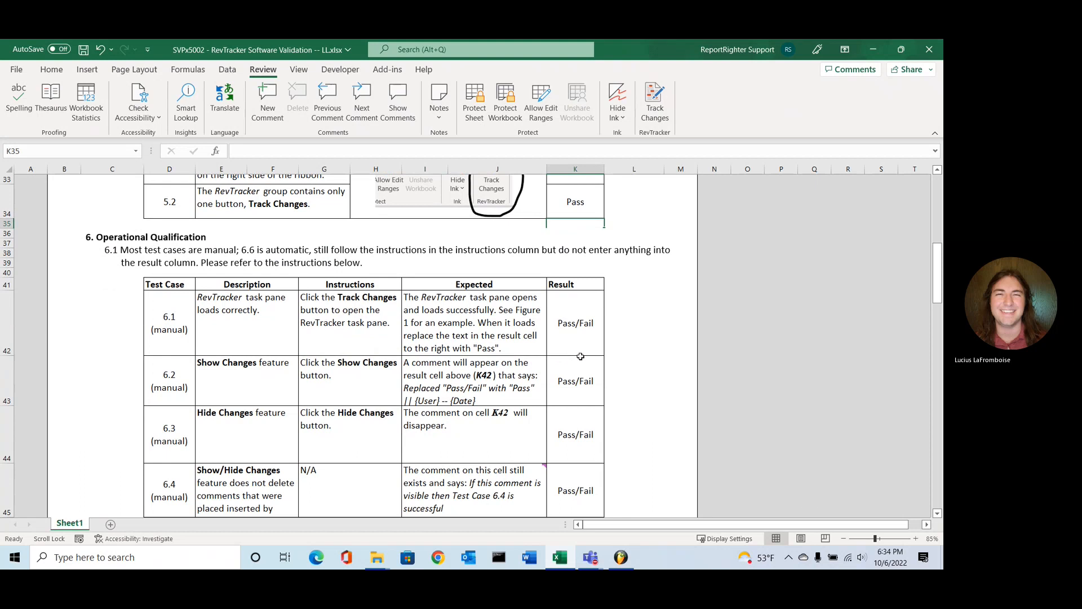
mouse_move(297, 345)
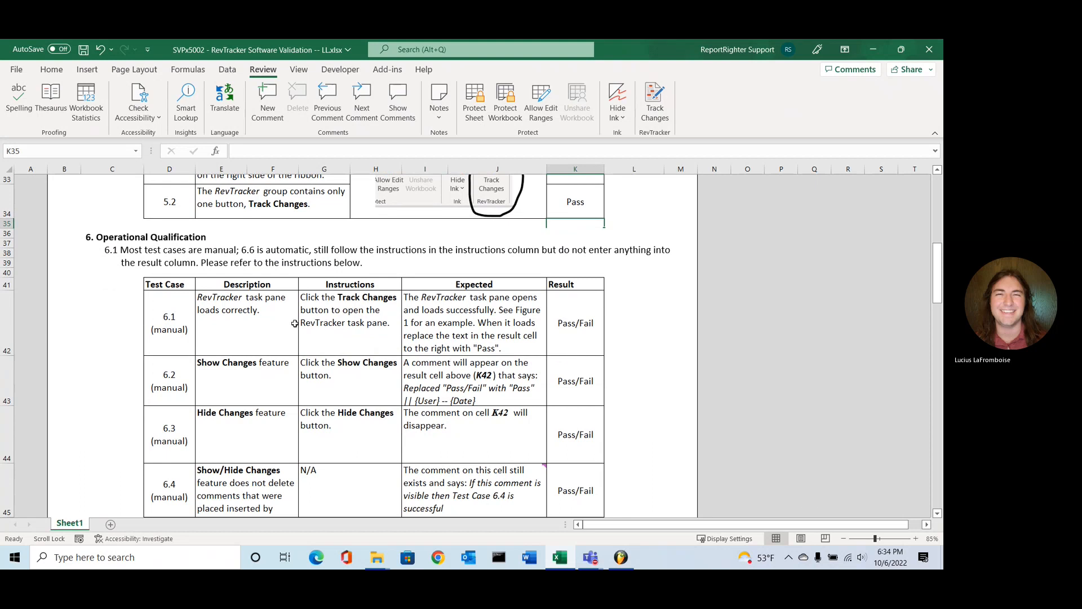
mouse_move(617, 104)
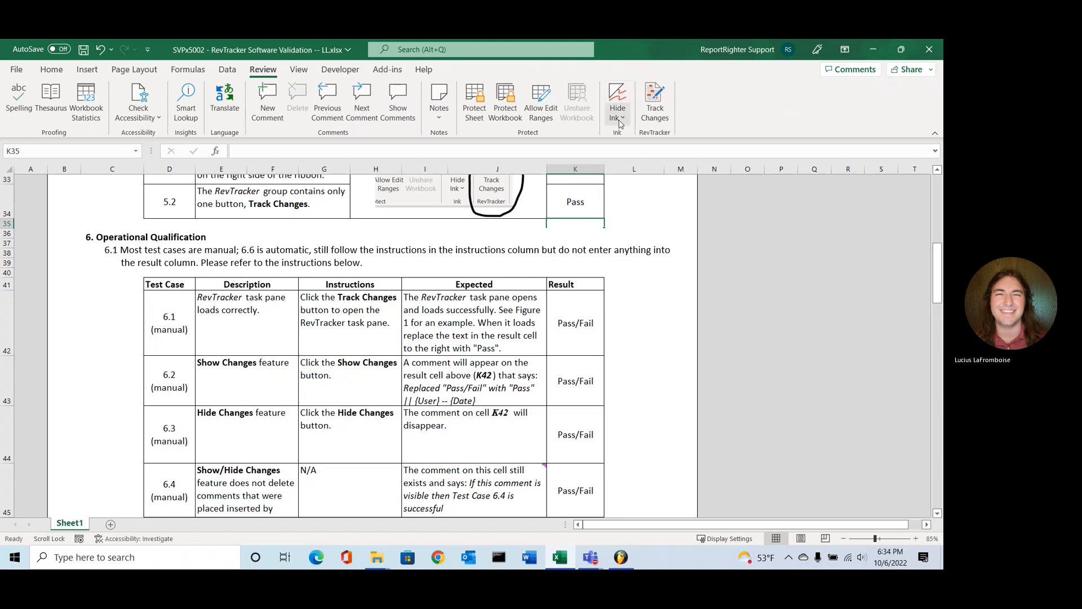
left_click(653, 100)
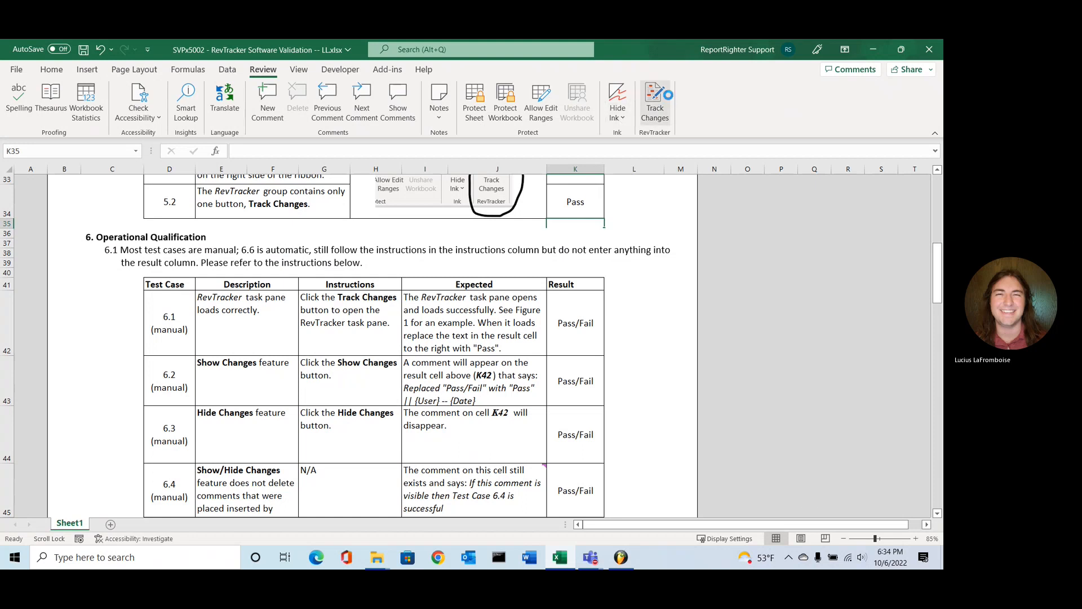
left_click(654, 101)
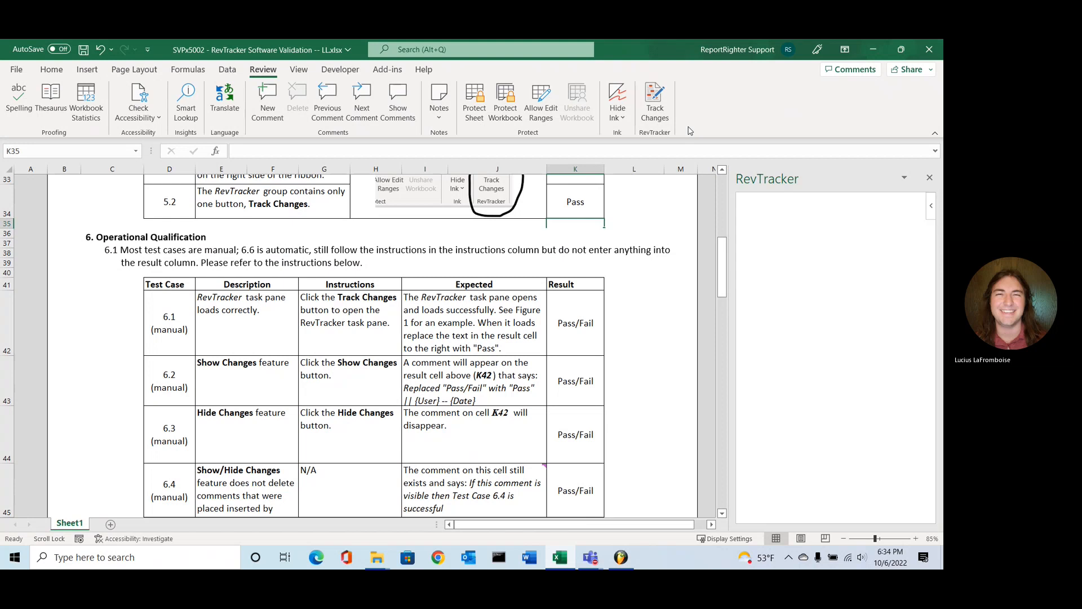
Step: Enter Pass for test 6.1, select the 6.2 result and show tracked change comments
left_click(654, 100)
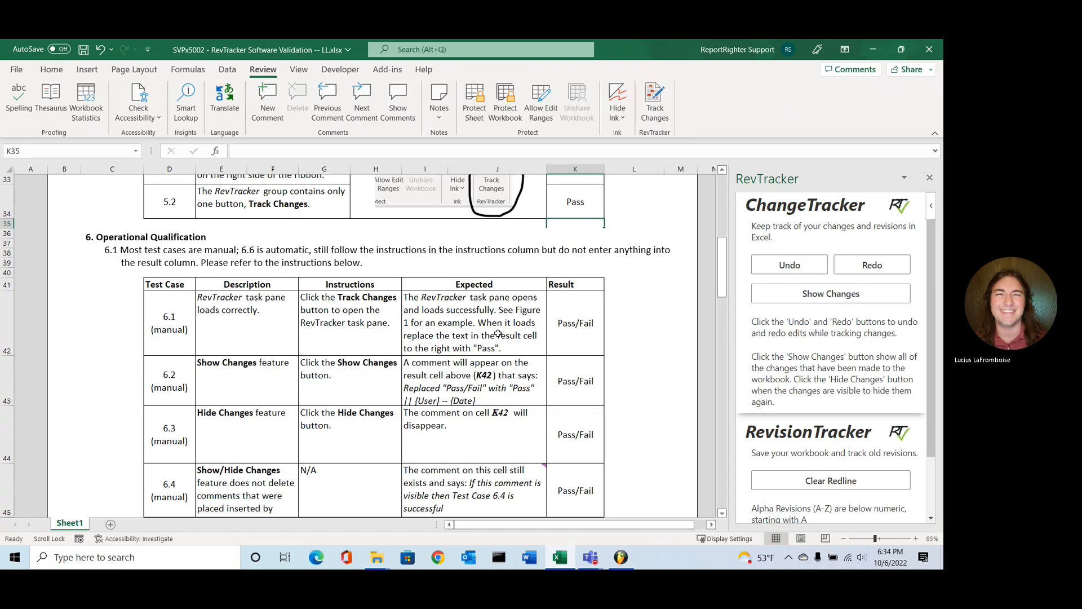
mouse_move(496, 300)
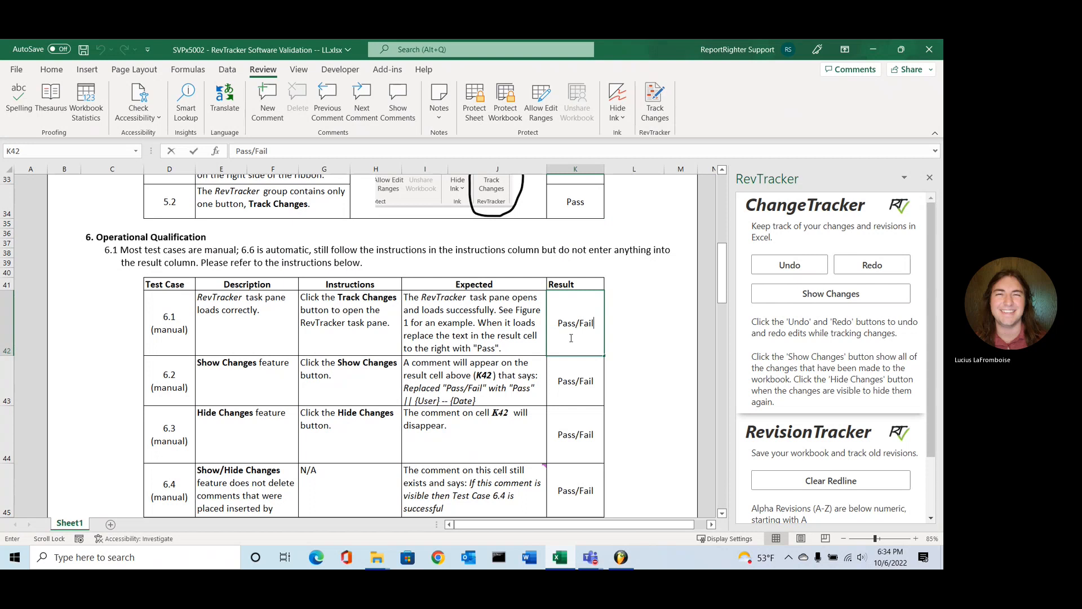
type("Pass")
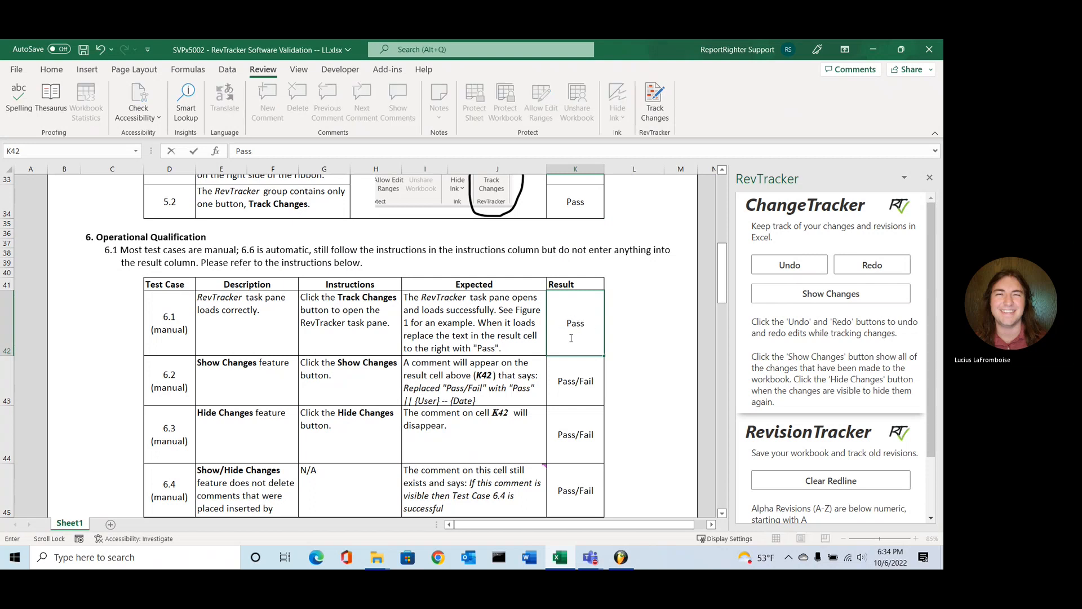
mouse_move(656, 382)
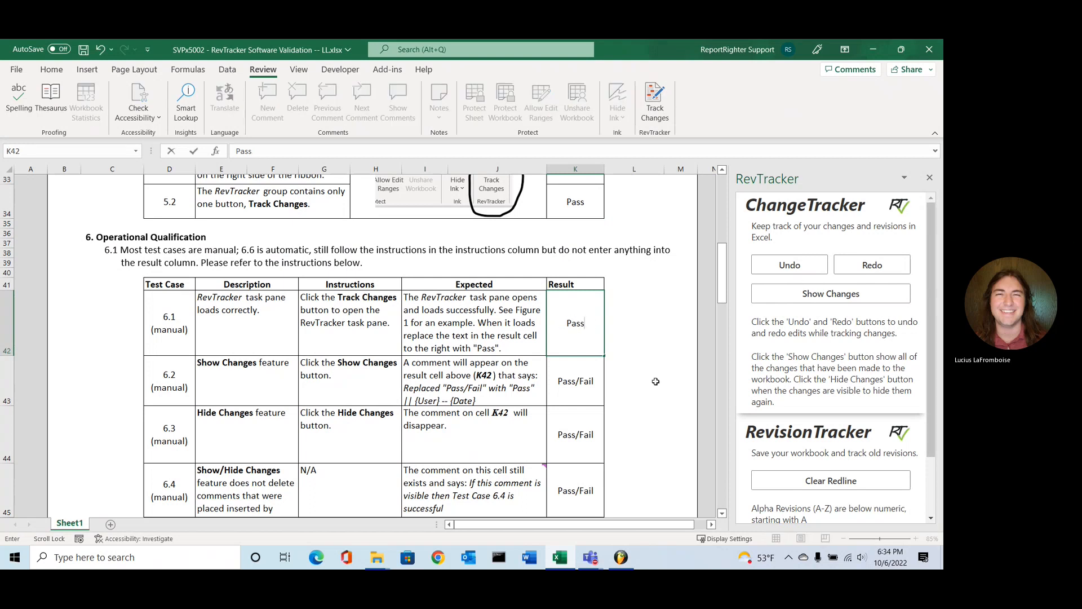
left_click(575, 381)
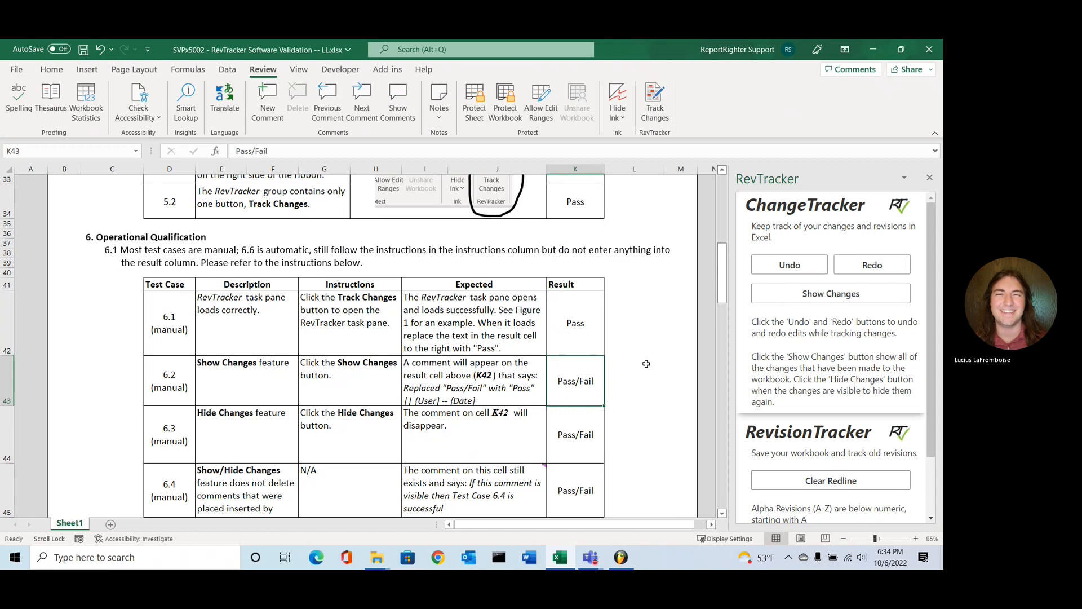
mouse_move(182, 374)
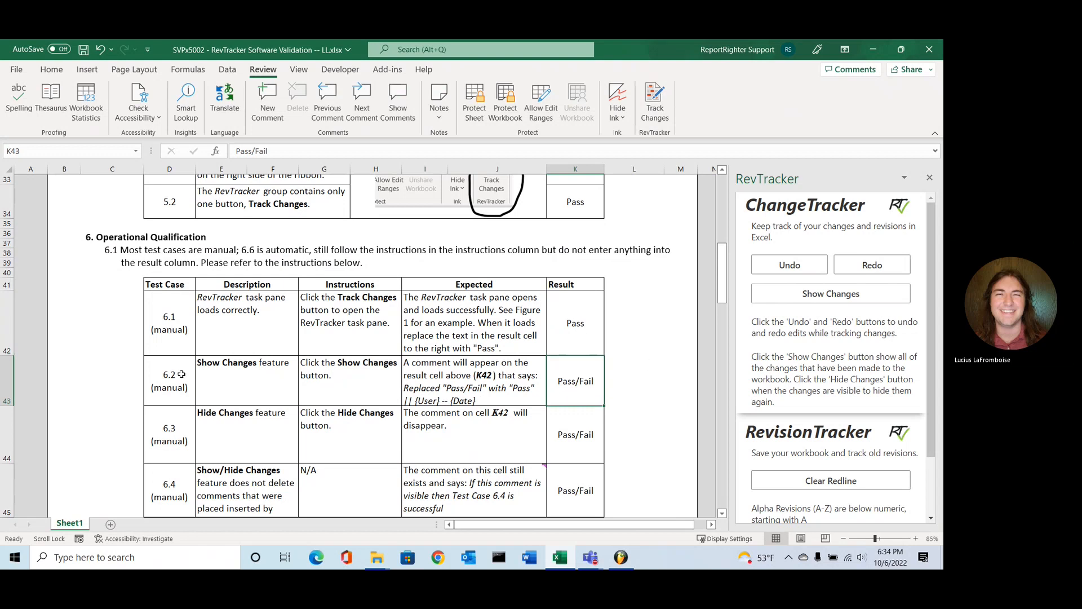
mouse_move(413, 376)
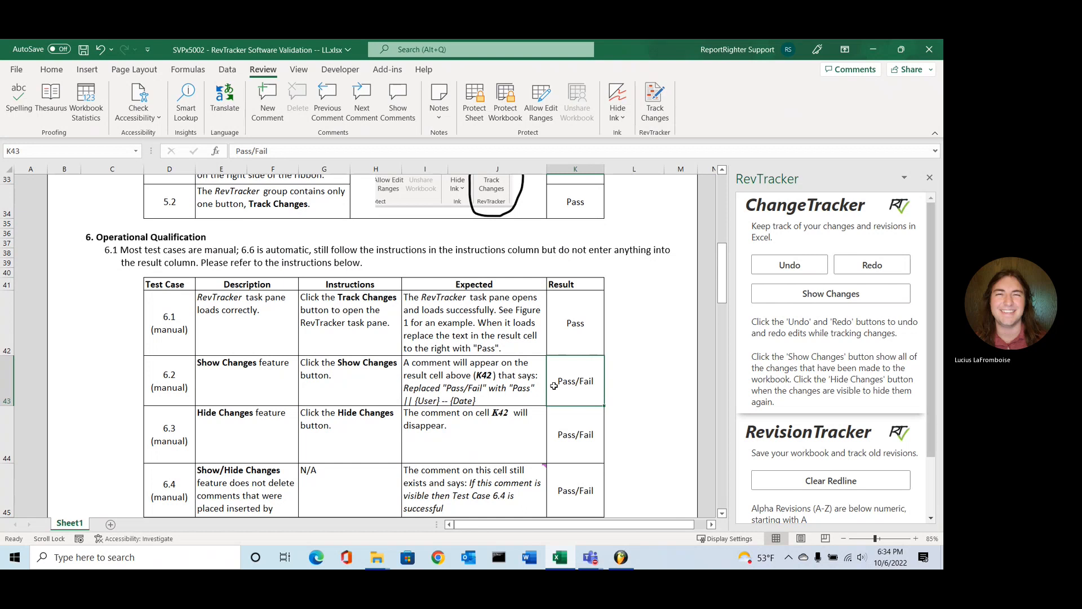
left_click(829, 293)
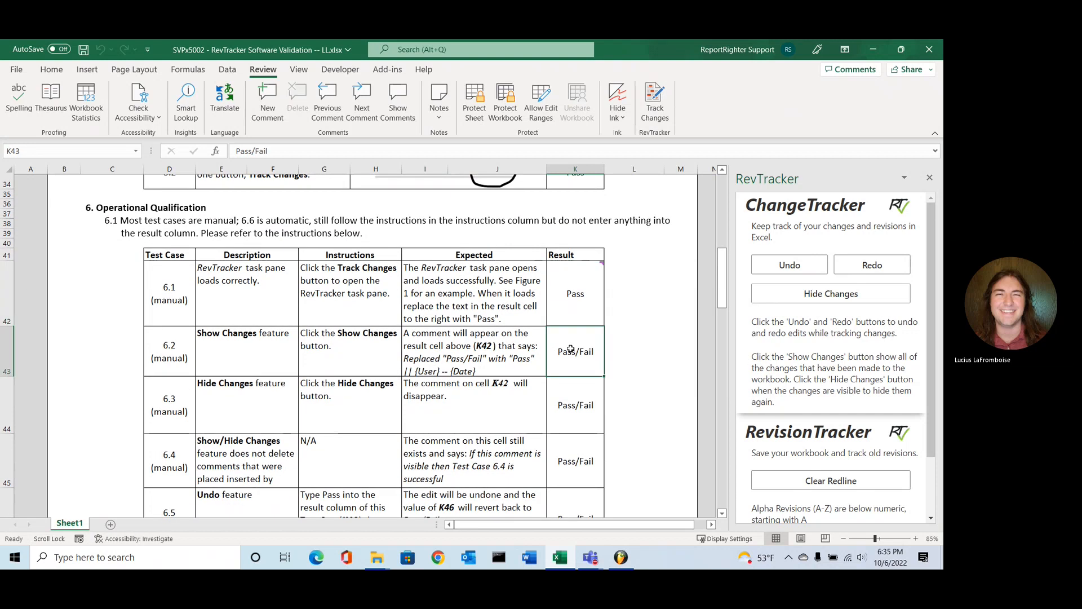
Step: Hide the change comments, dismiss the replace-data warning and enter Pass for tests 6.3 and 6.4
type("Pass")
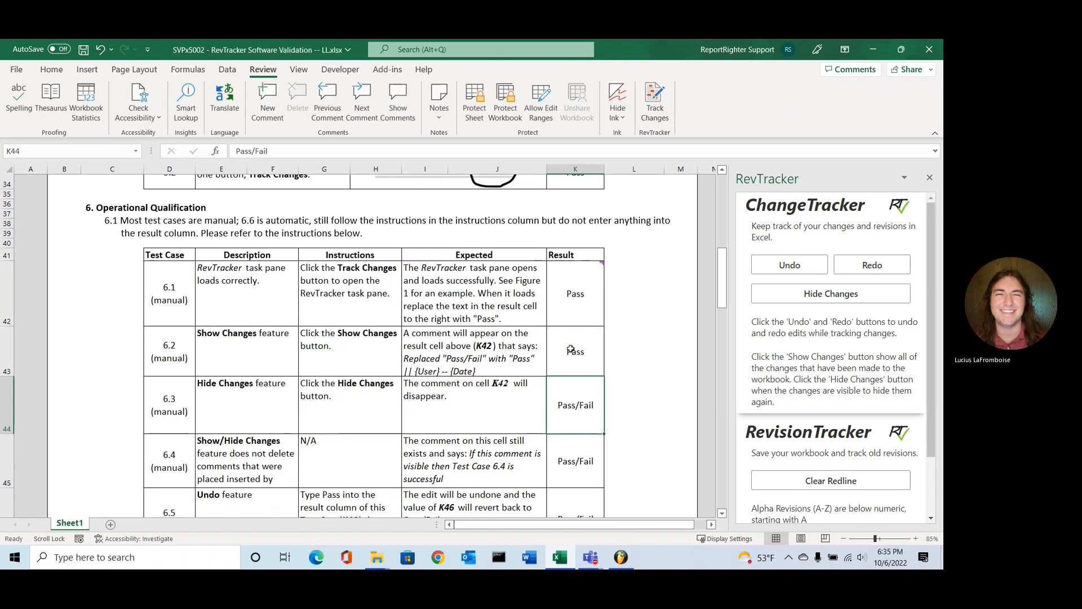
left_click(831, 293)
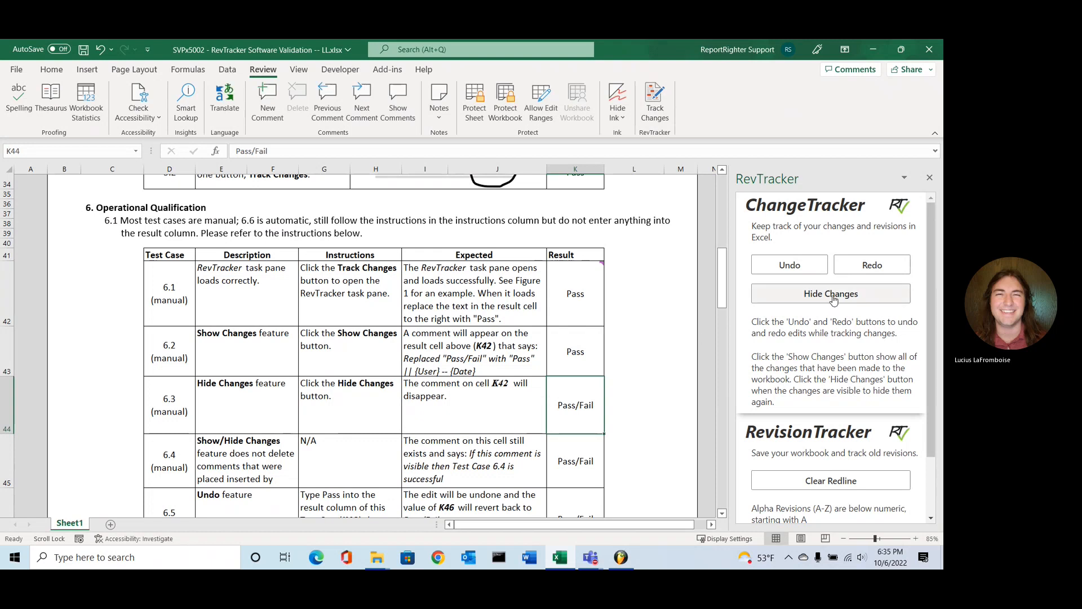
left_click(831, 293)
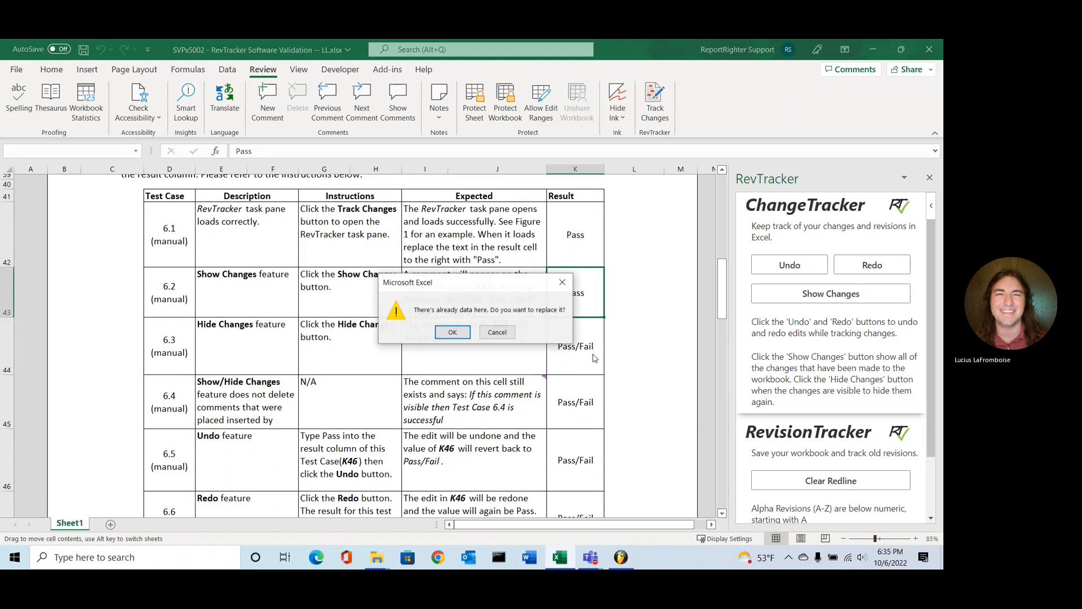
left_click(452, 332)
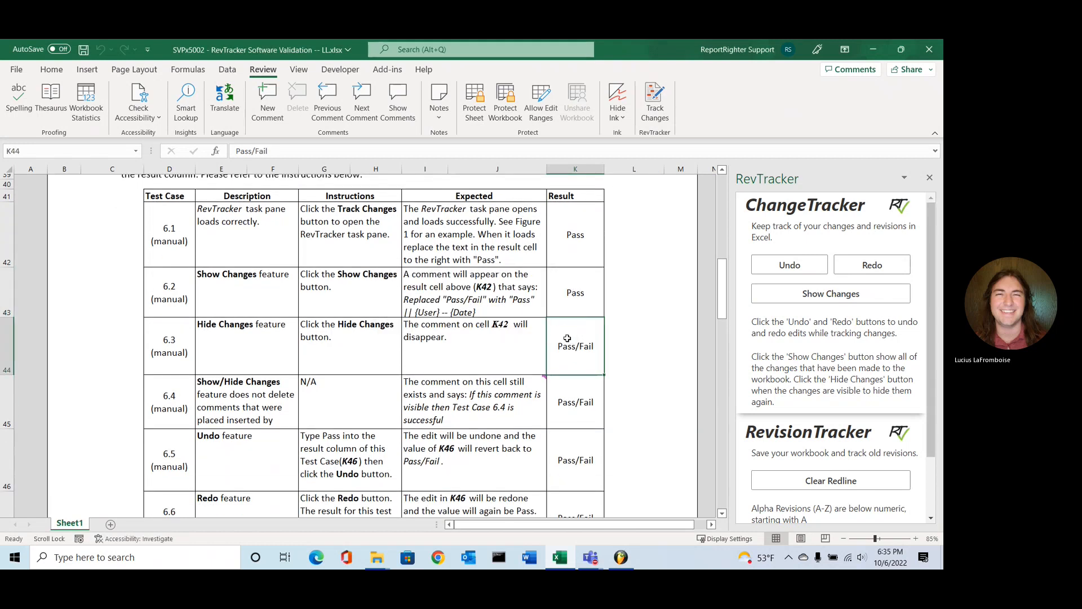
type("Pass")
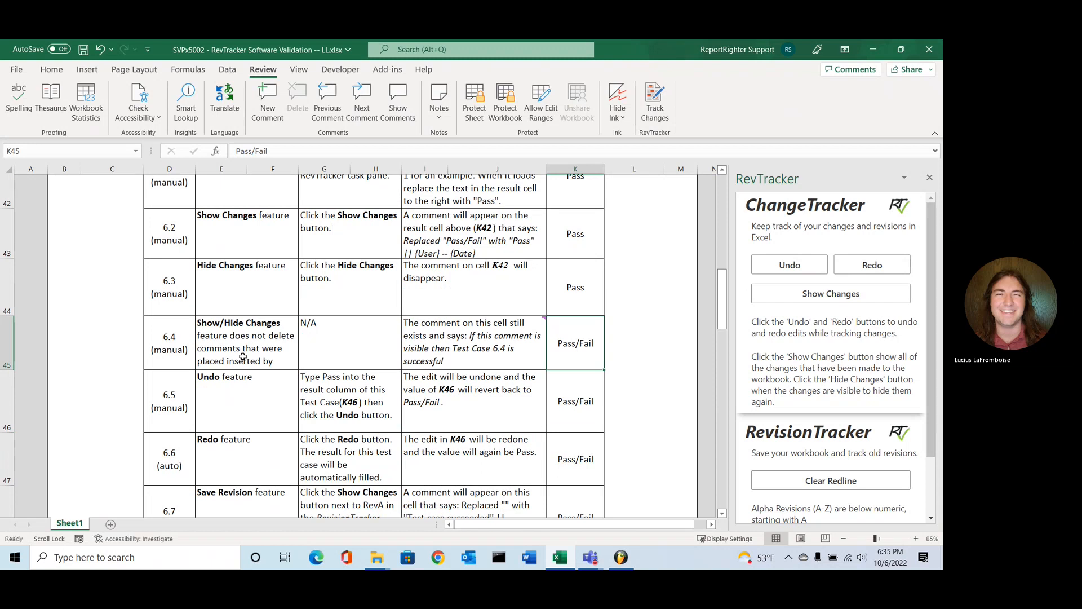
mouse_move(471, 356)
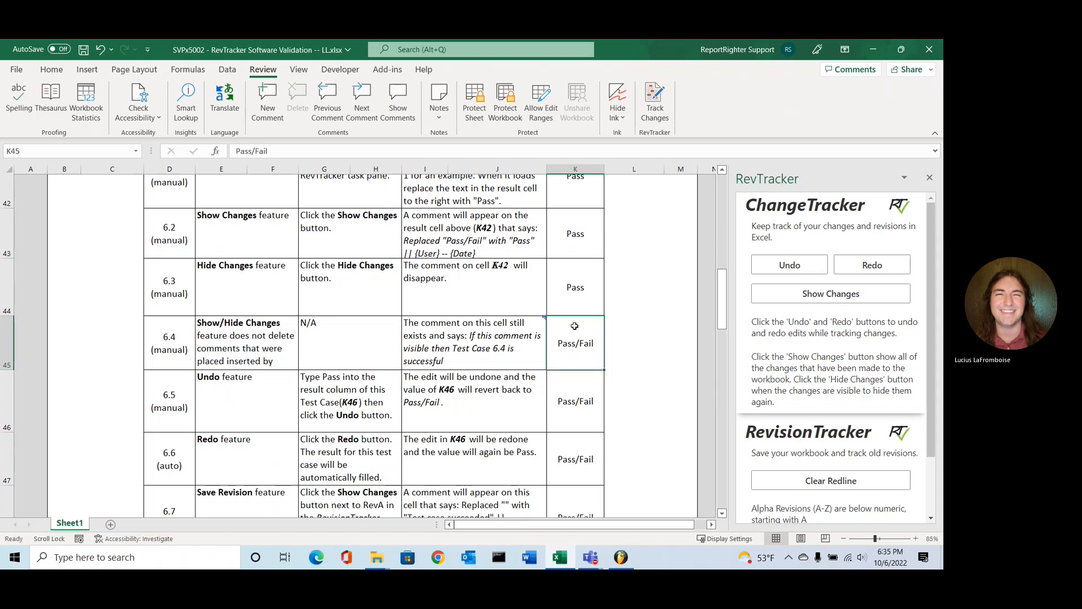
type("Pass")
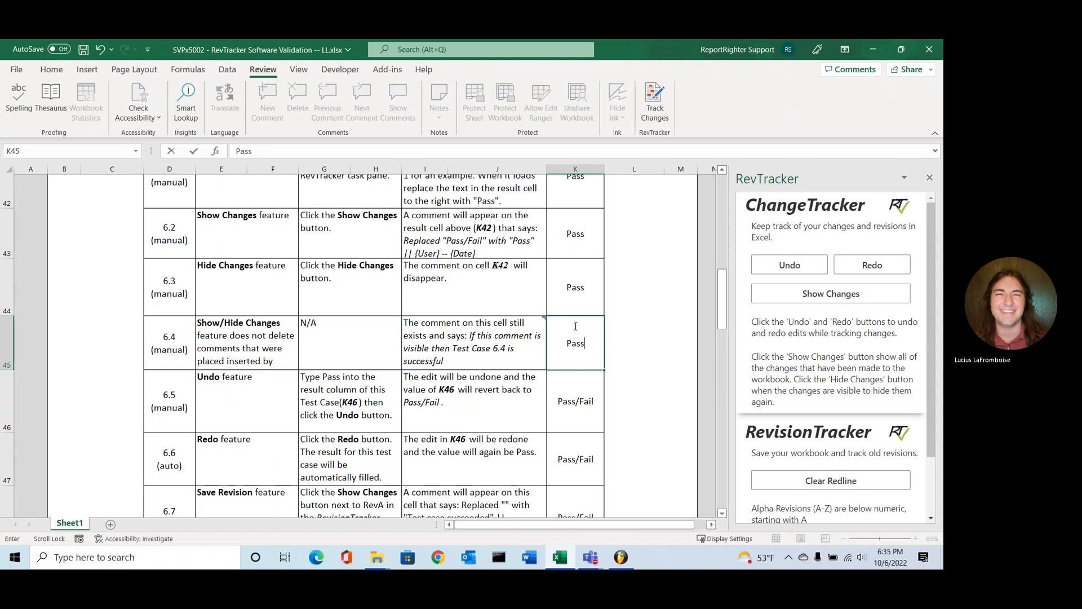
Step: Enter Pass for test 6.5, then undo and redo it from the RevTracker pane
scroll("down", 3)
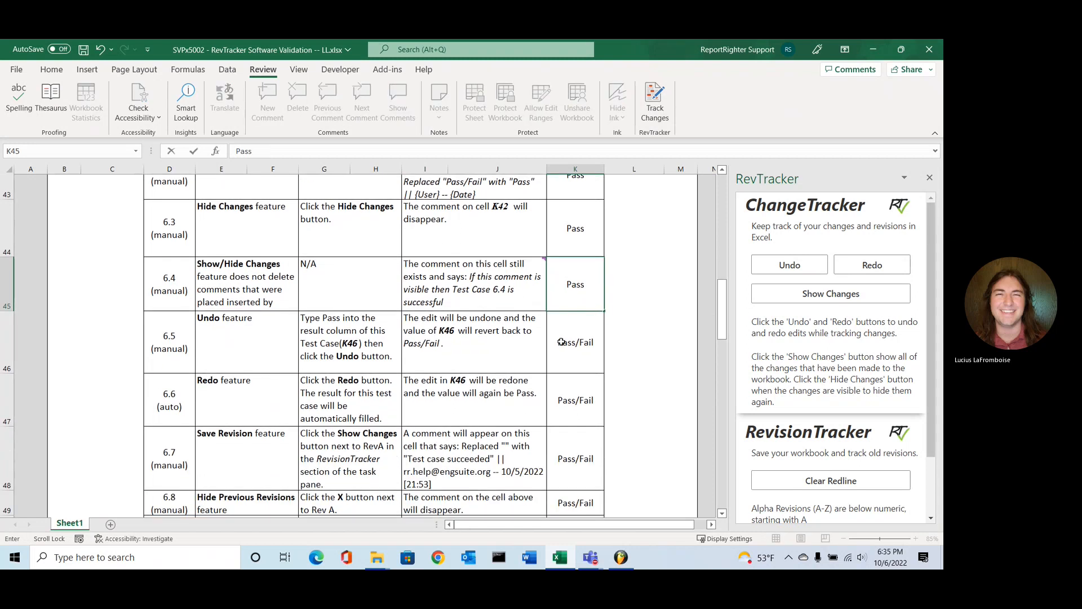
left_click(575, 342)
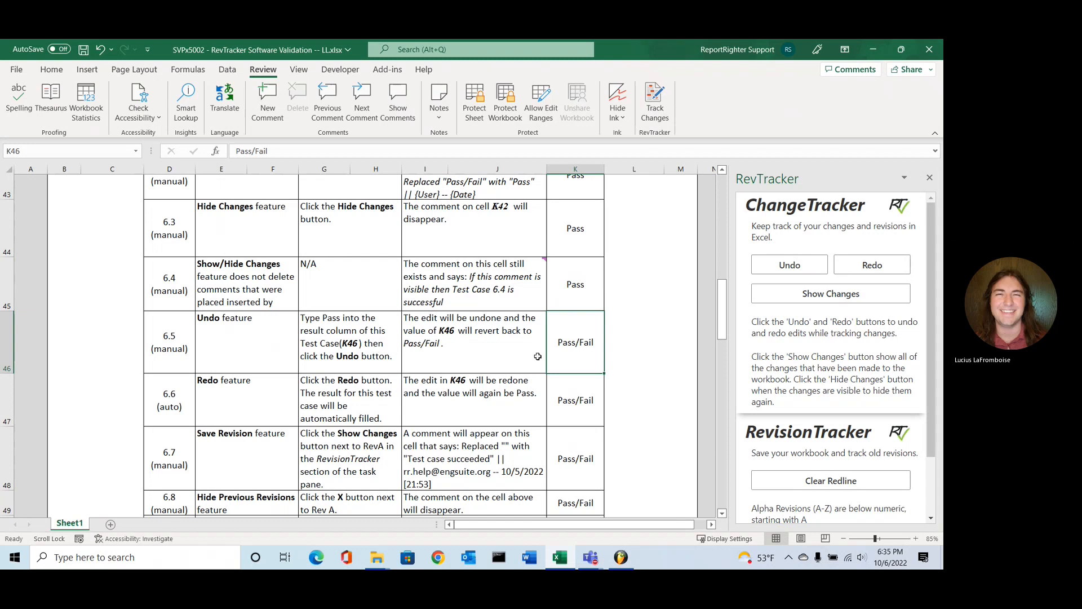
type("Pass")
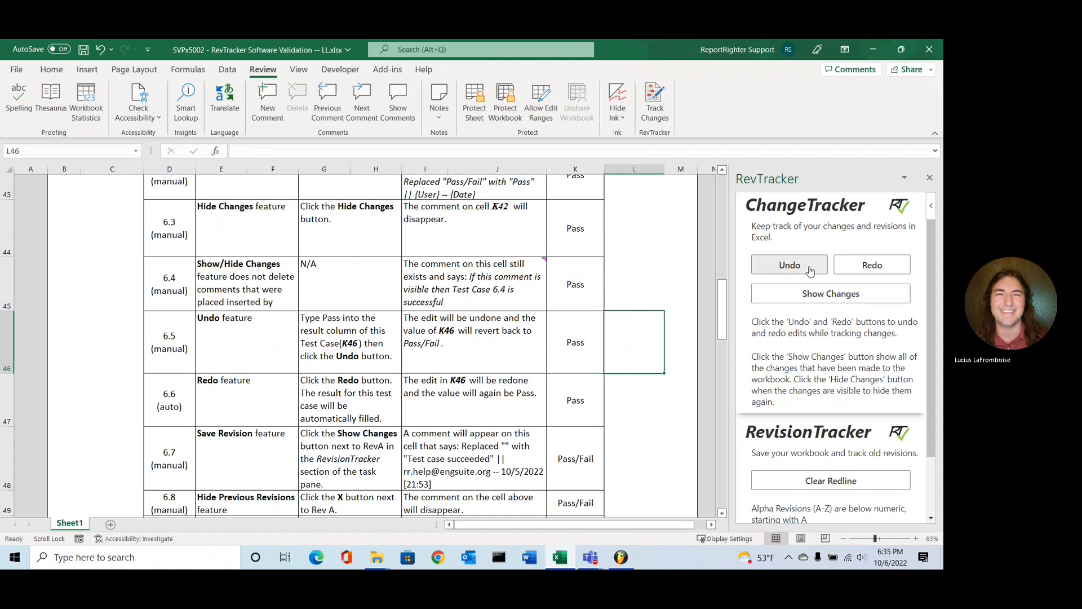
left_click(790, 264)
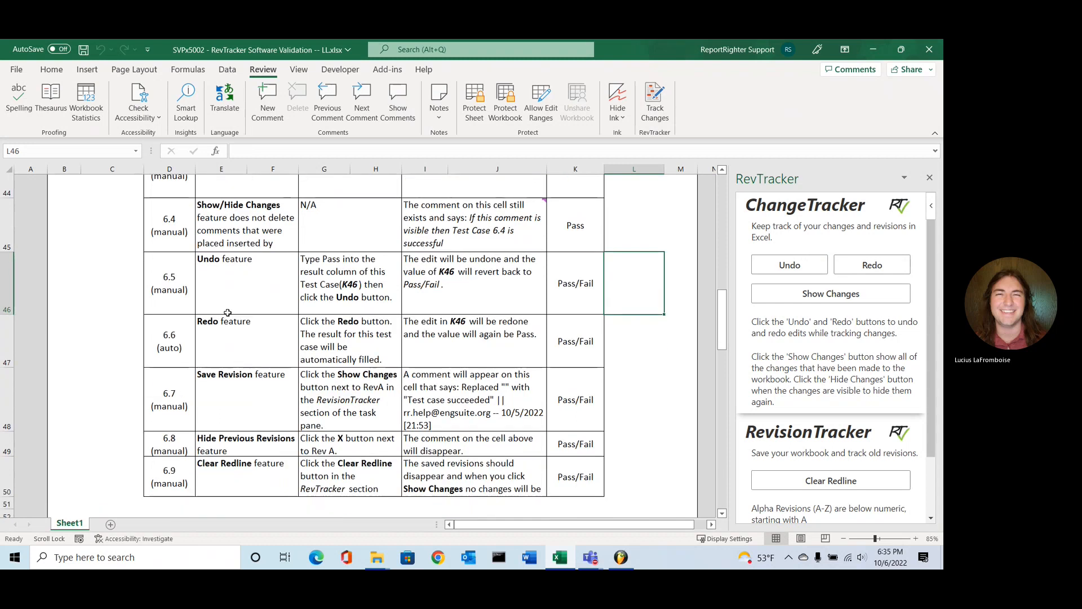
mouse_move(296, 317)
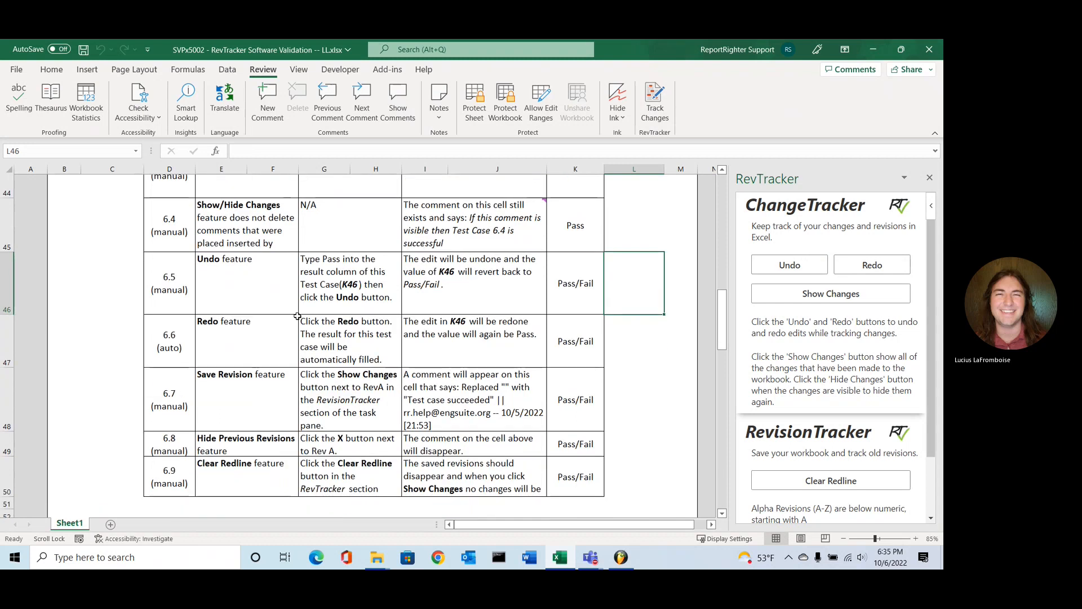
mouse_move(451, 355)
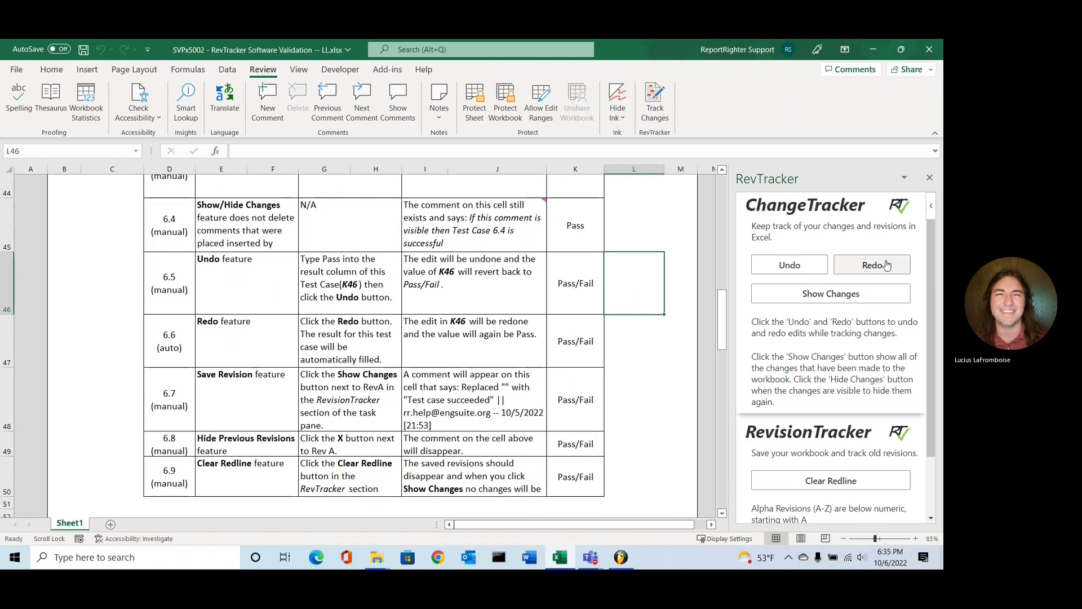
left_click(871, 264)
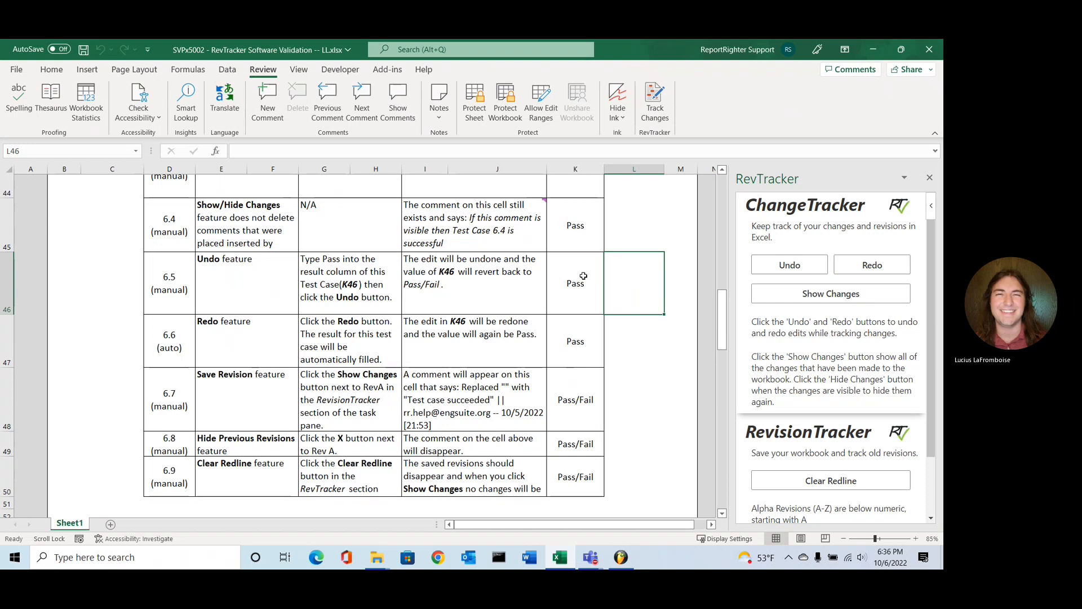
mouse_move(594, 283)
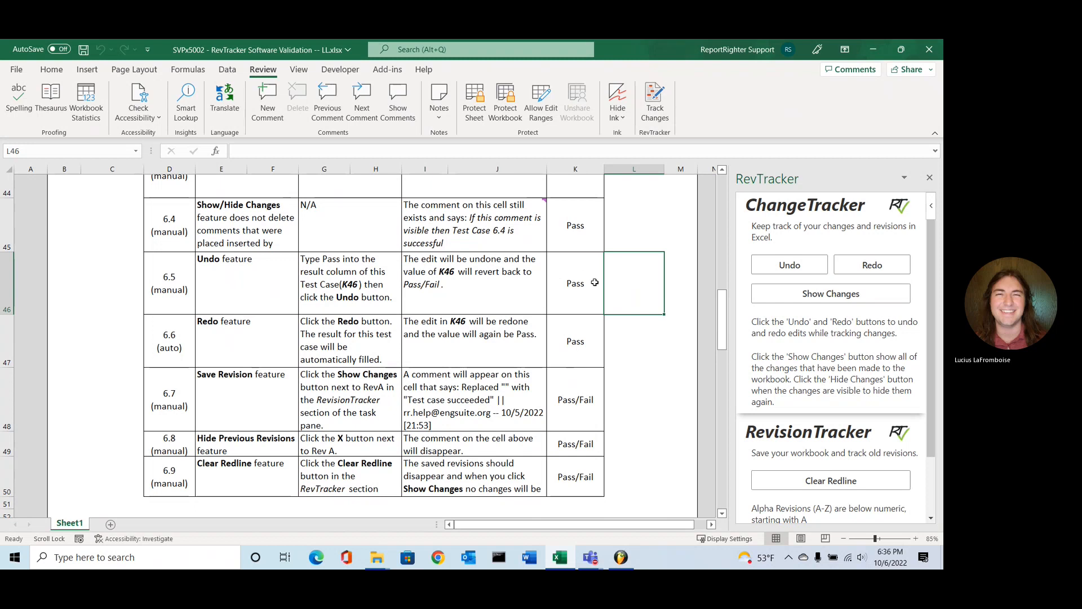
scroll("down", 3)
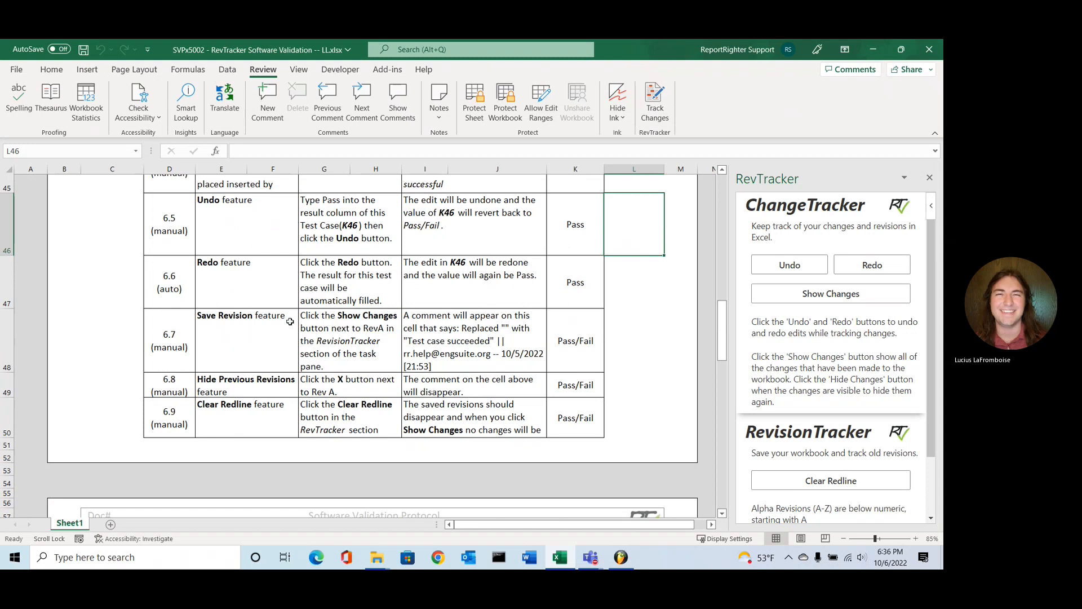
mouse_move(832, 407)
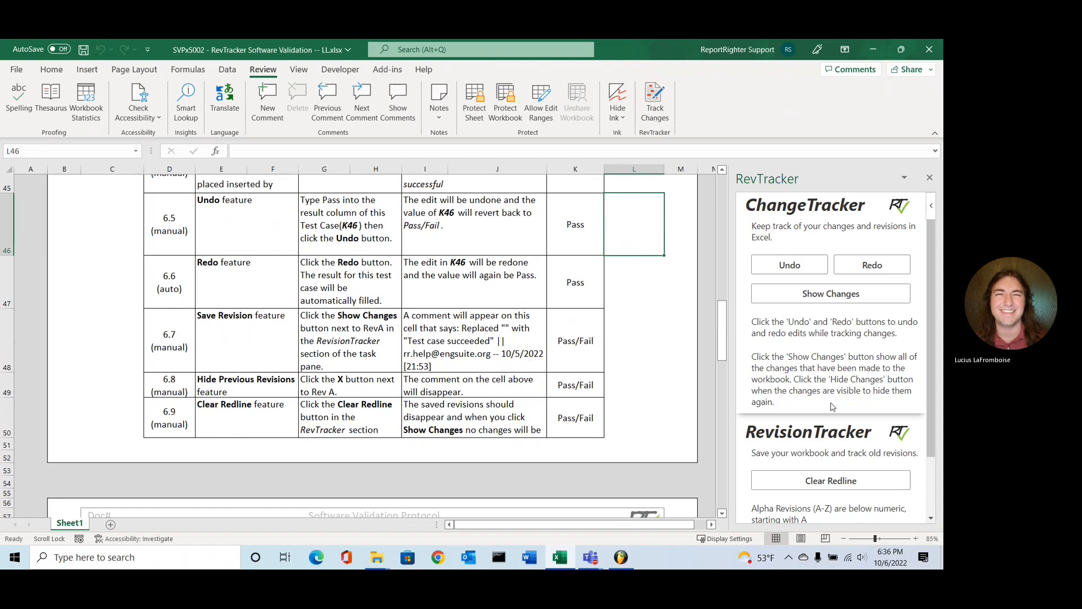
mouse_move(817, 446)
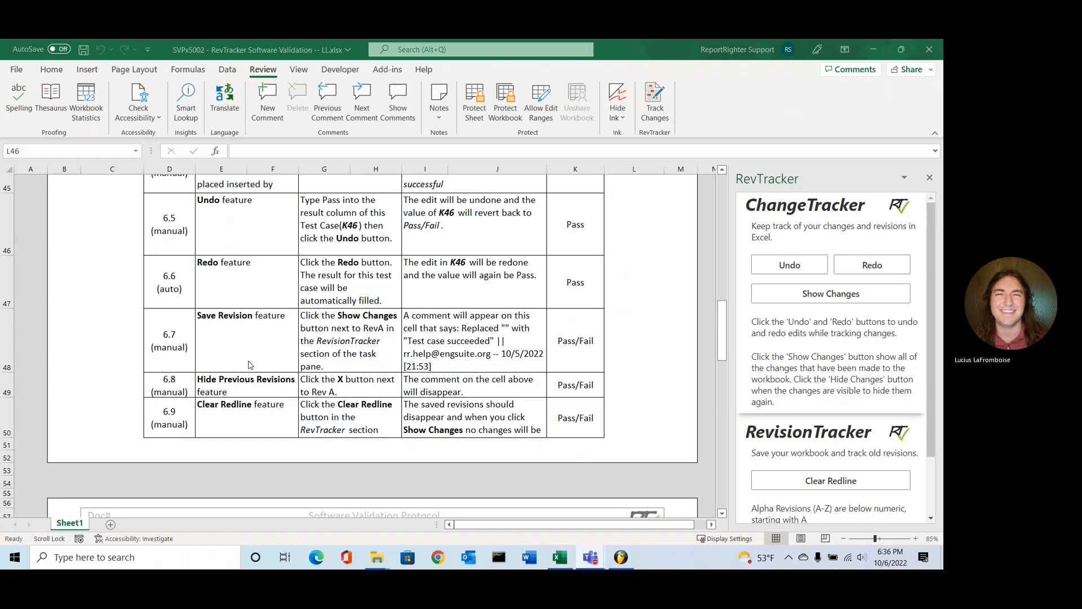
mouse_move(786, 417)
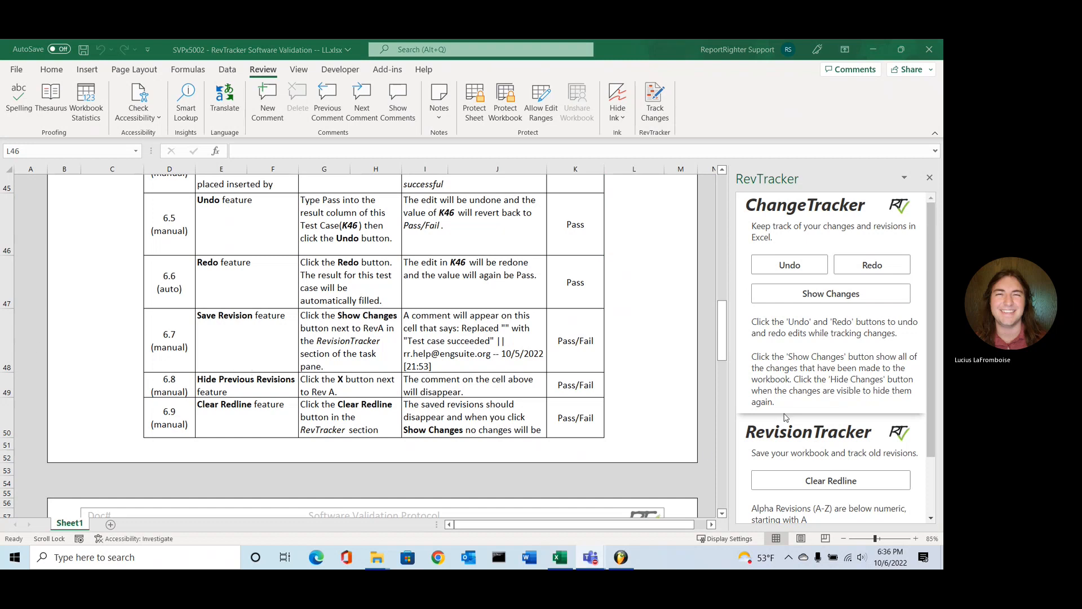
Step: Enter Pass as the result for Save Revision test case 6.7
scroll("down", 3)
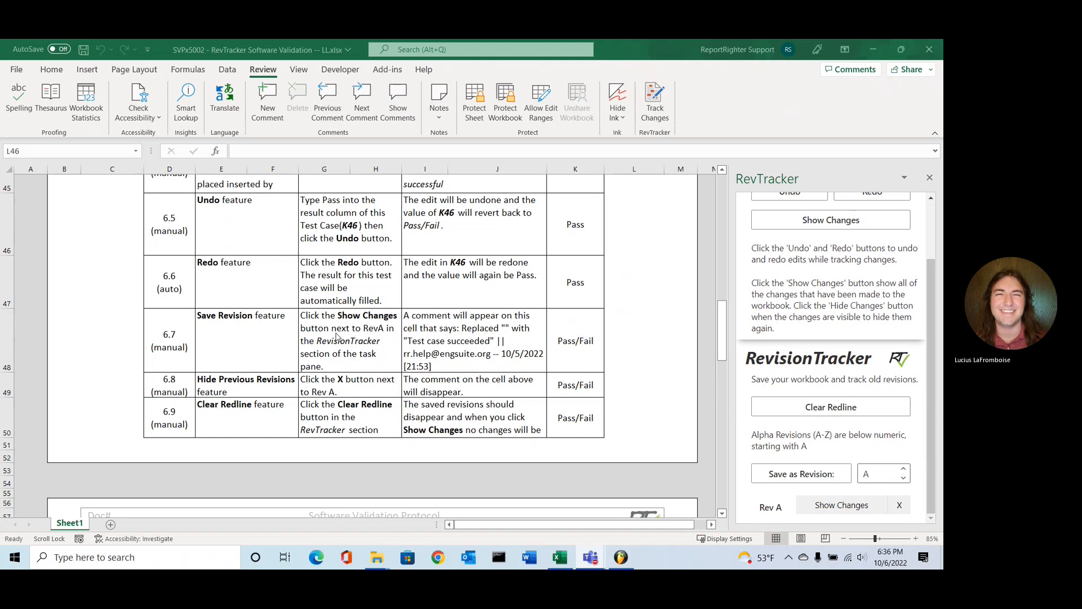
mouse_move(921, 490)
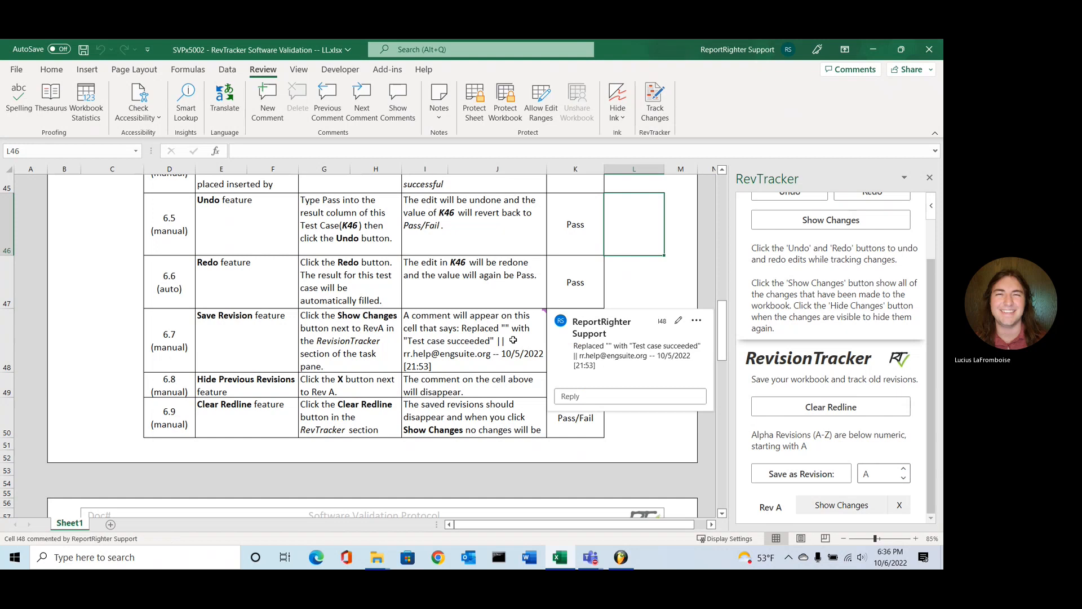
mouse_move(647, 257)
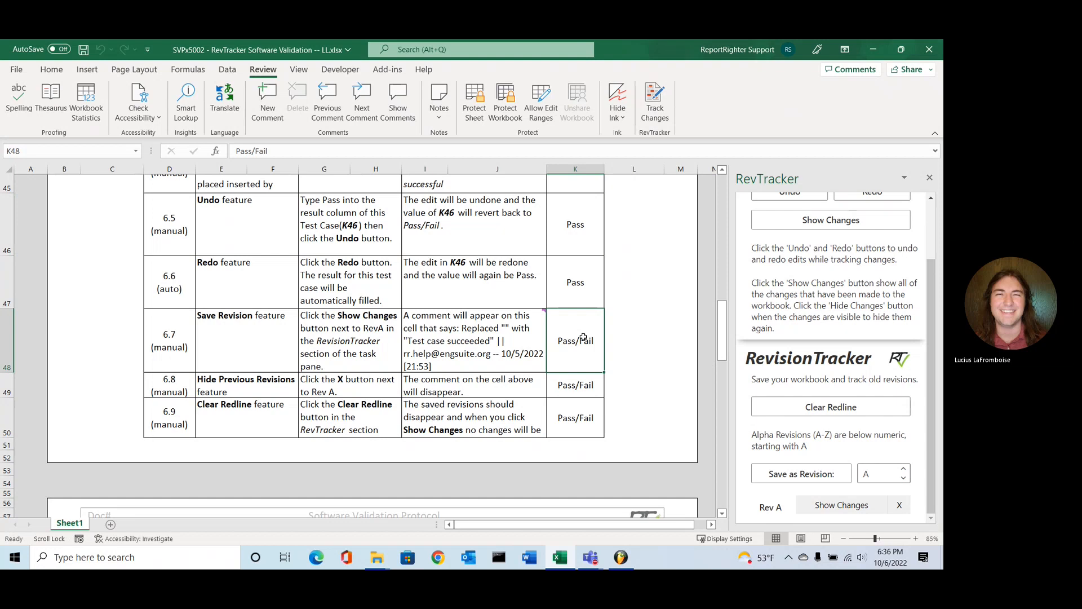
type("Pass")
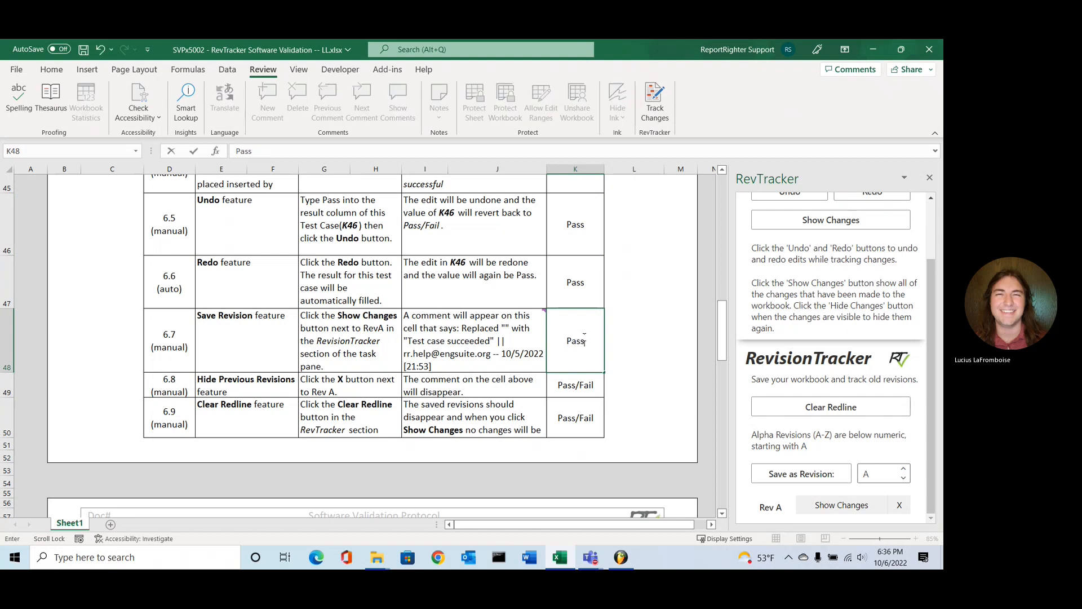
left_click(576, 384)
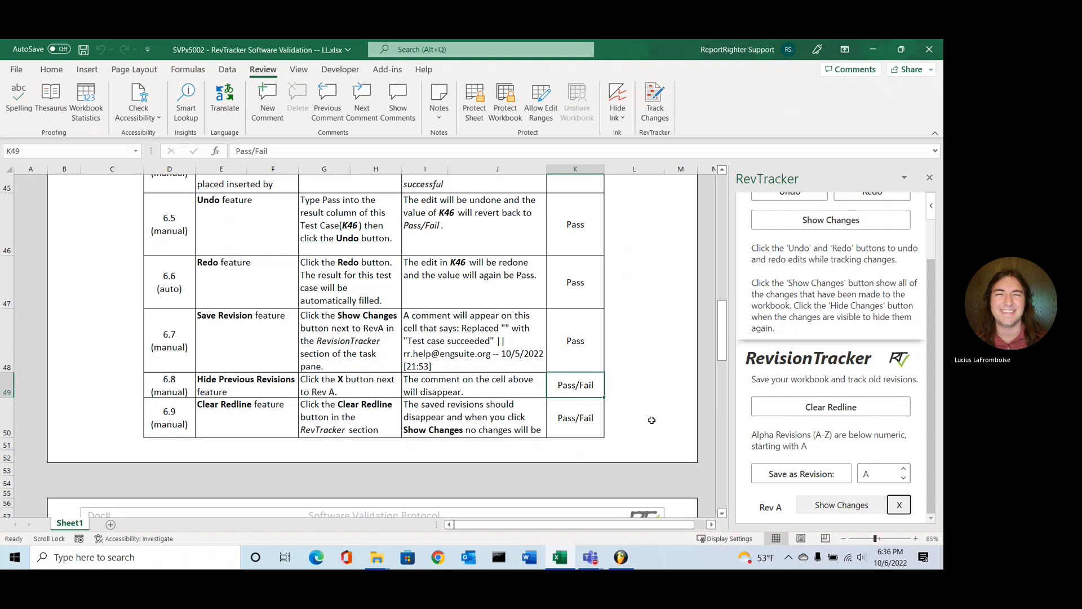
mouse_move(678, 402)
type("Pass")
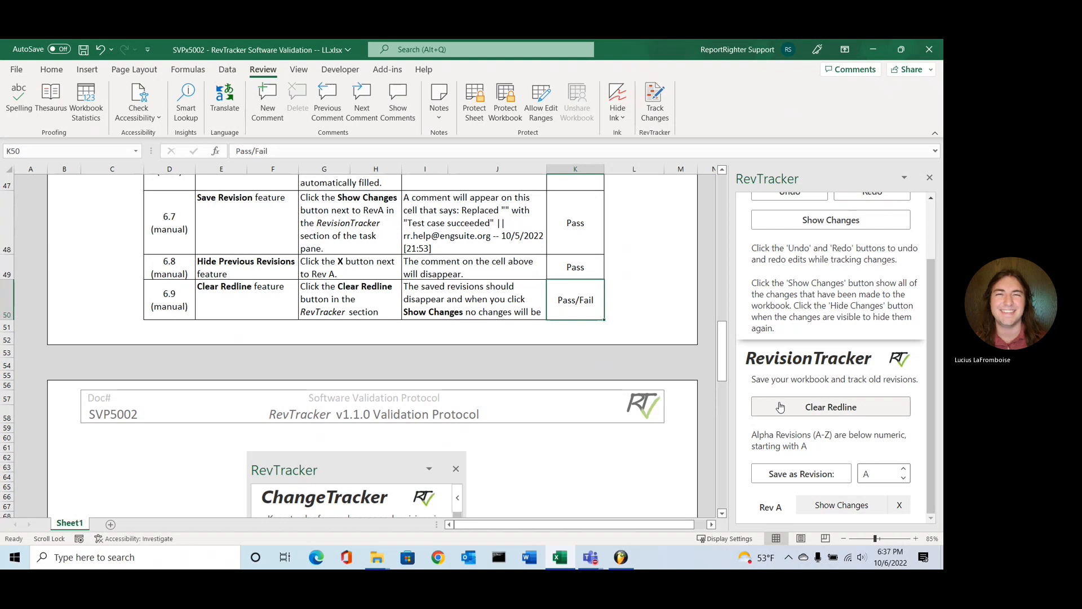
Step: Clear the redline, confirm no tracked changes remain, and enter Pass for test 6.9
left_click(829, 407)
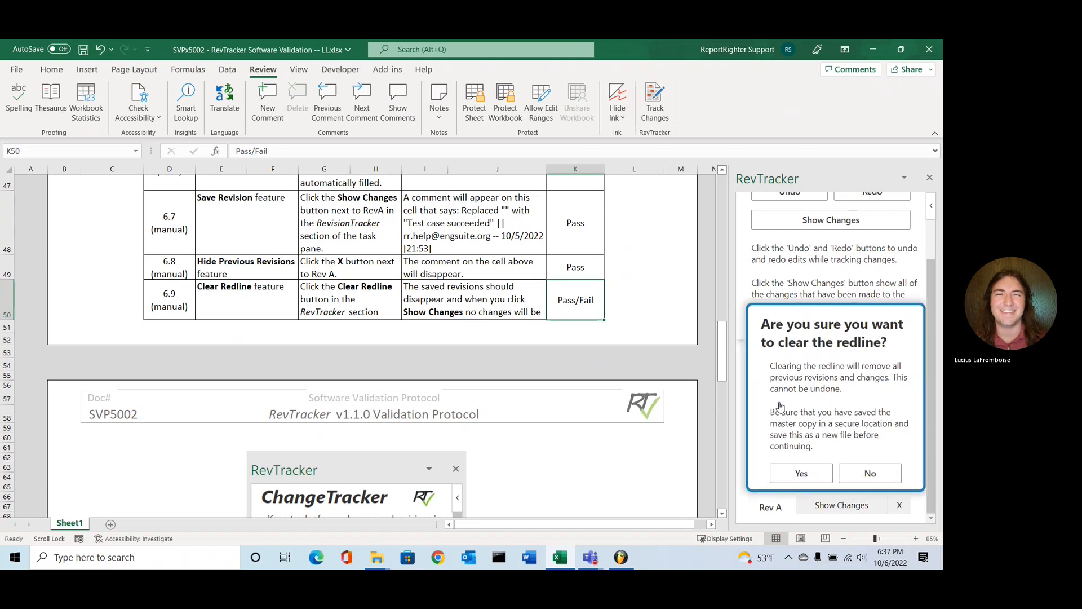
mouse_move(809, 410)
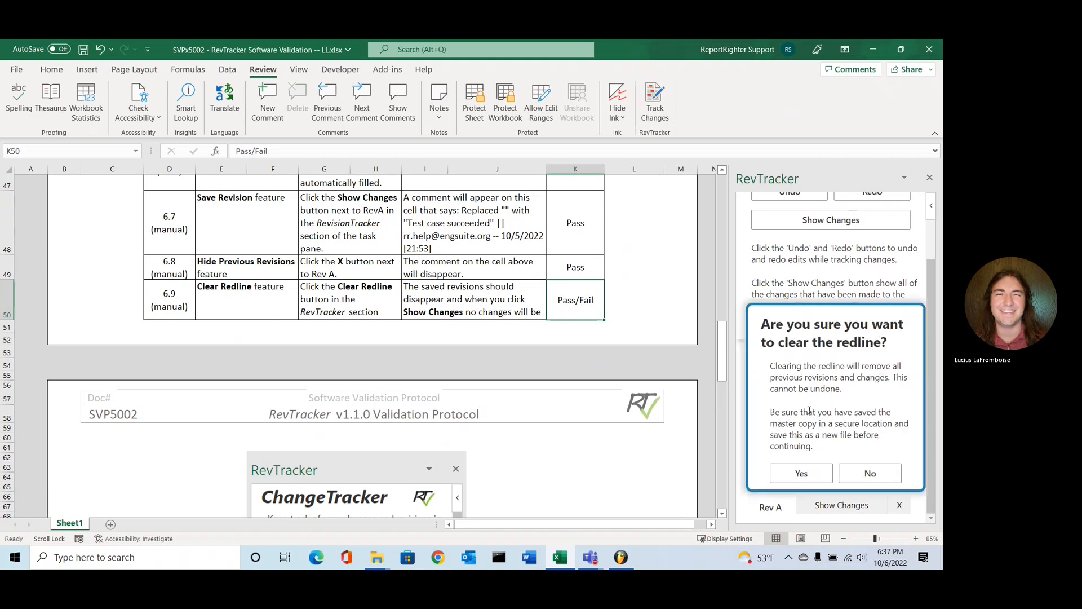
left_click(869, 472)
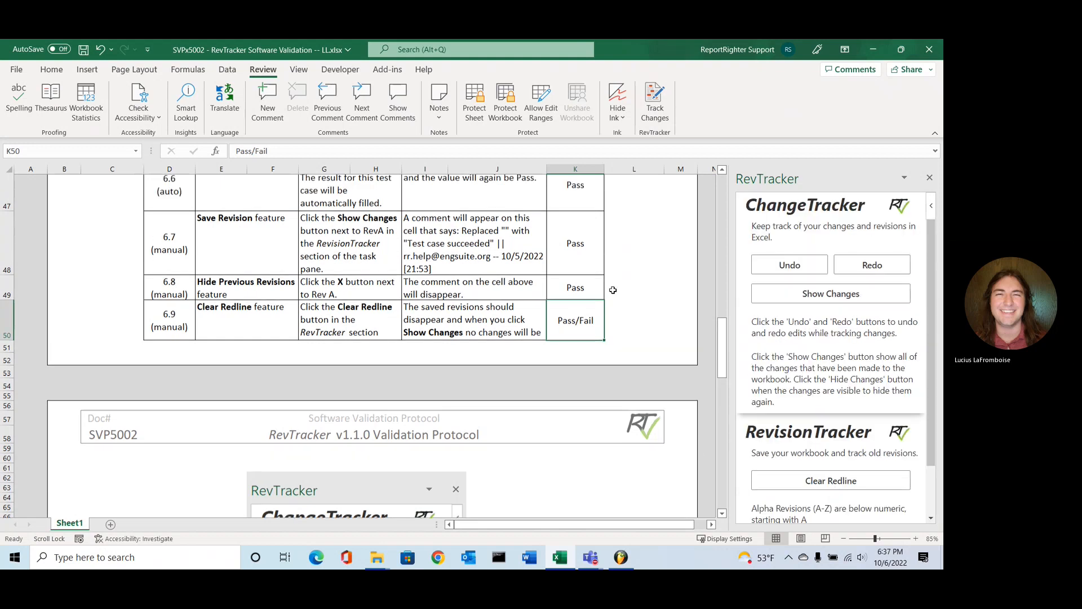
left_click(831, 293)
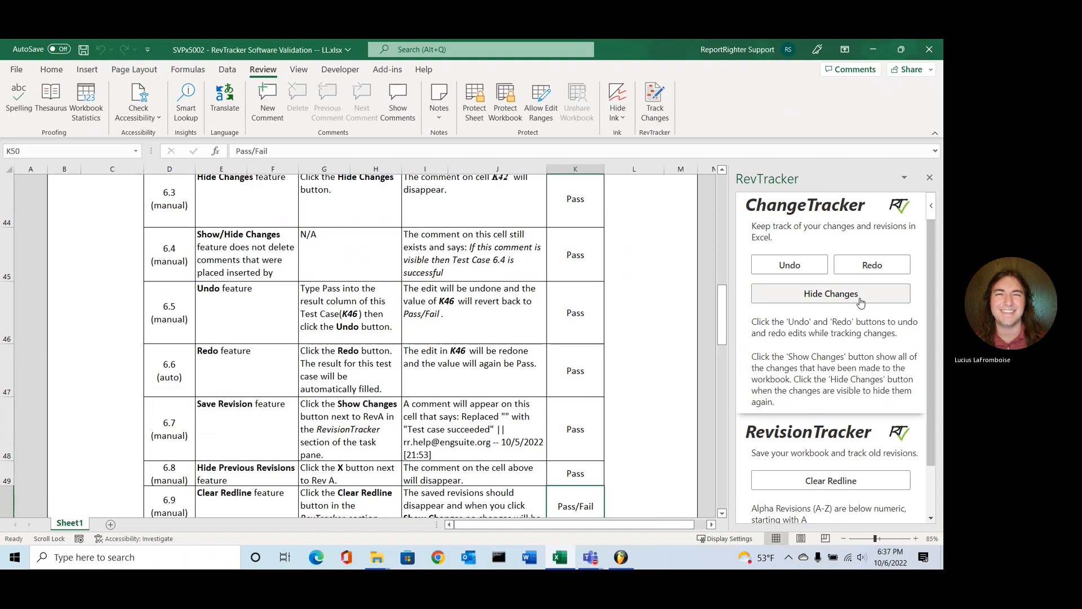
left_click(830, 293)
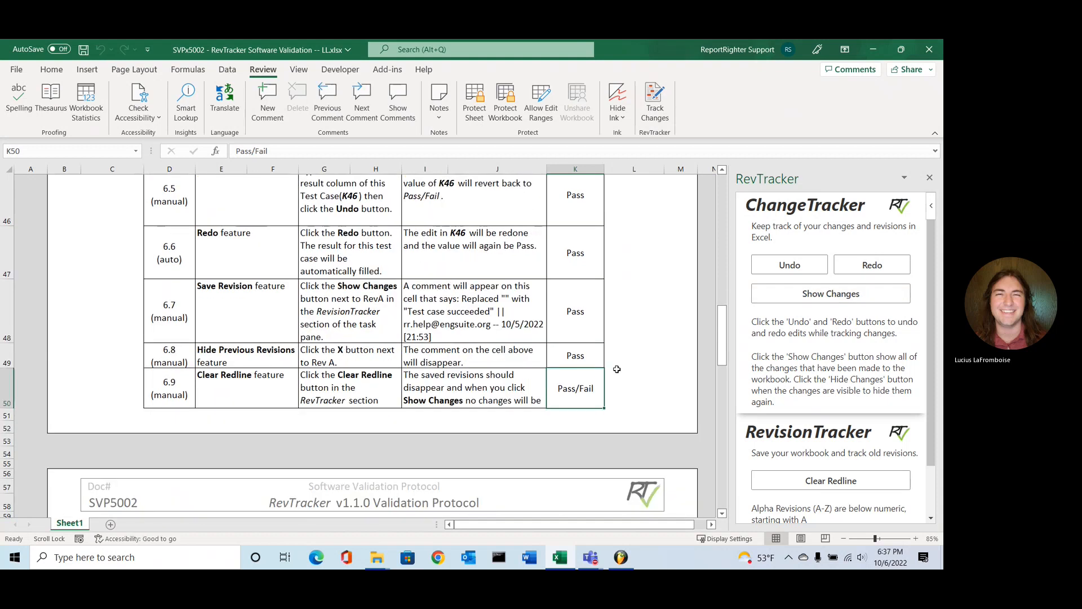
type("Pass")
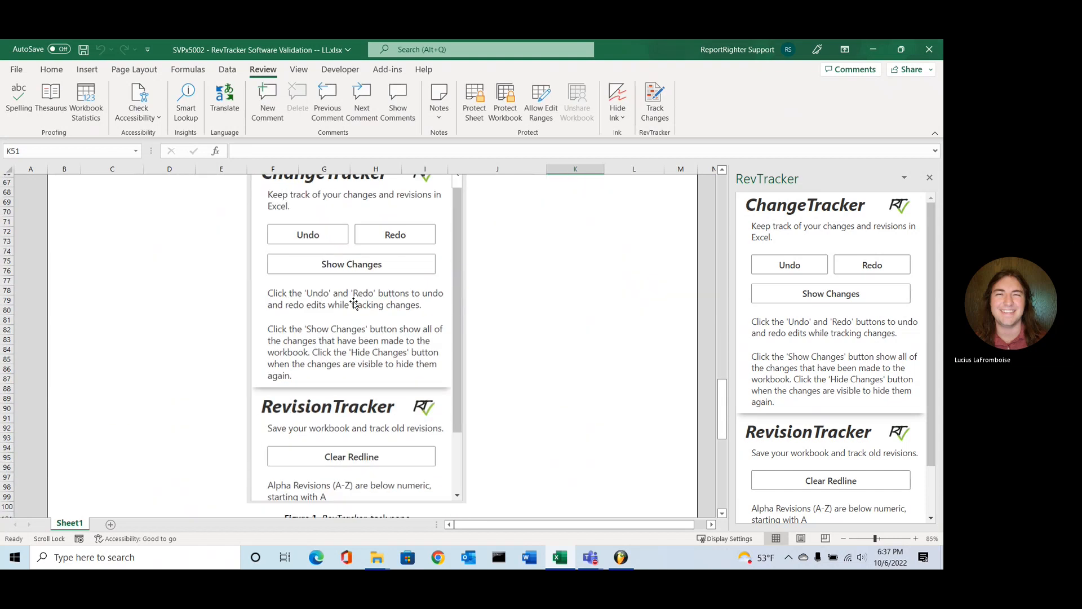
scroll("down", 3)
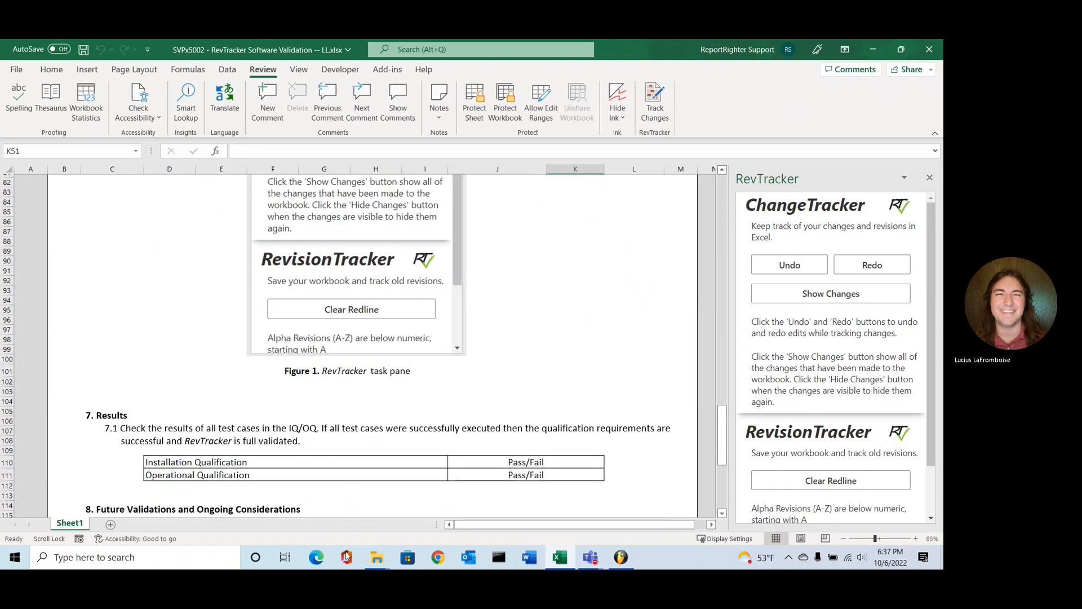
mouse_move(324, 470)
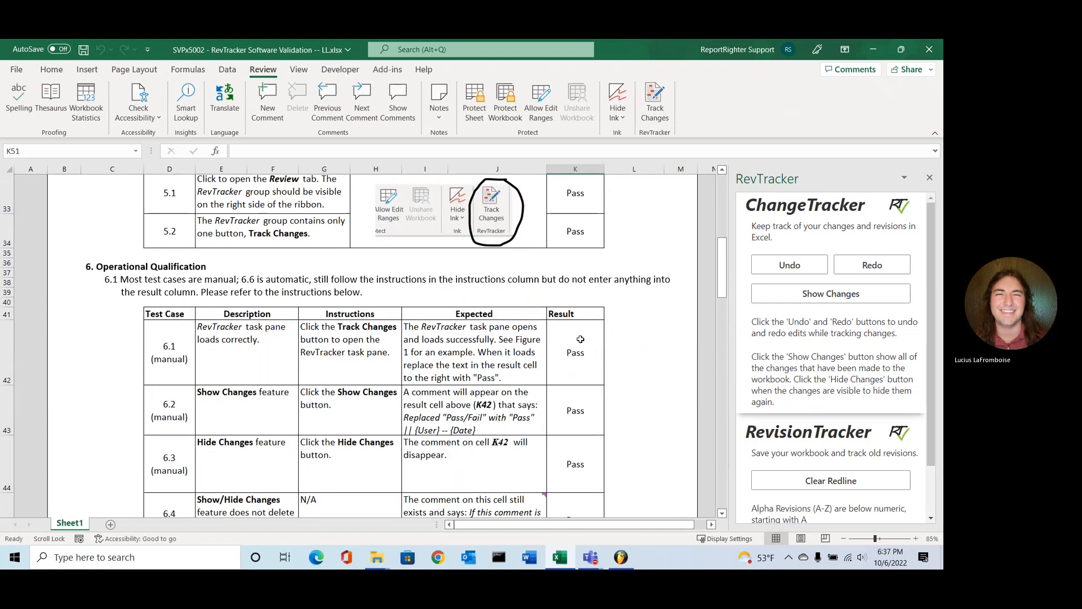
scroll("down", 3)
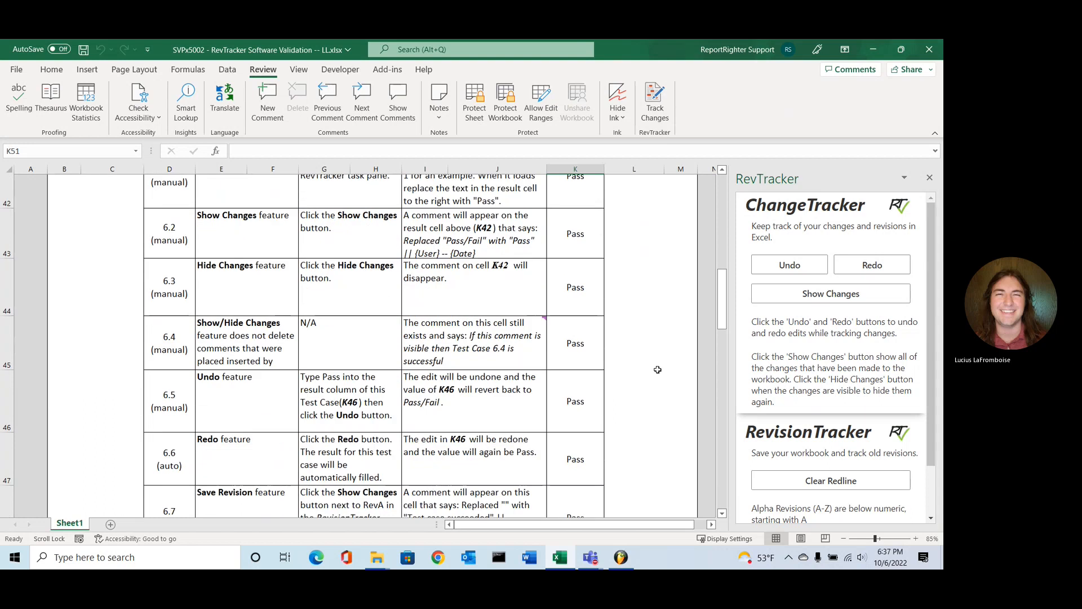
scroll("down", 3)
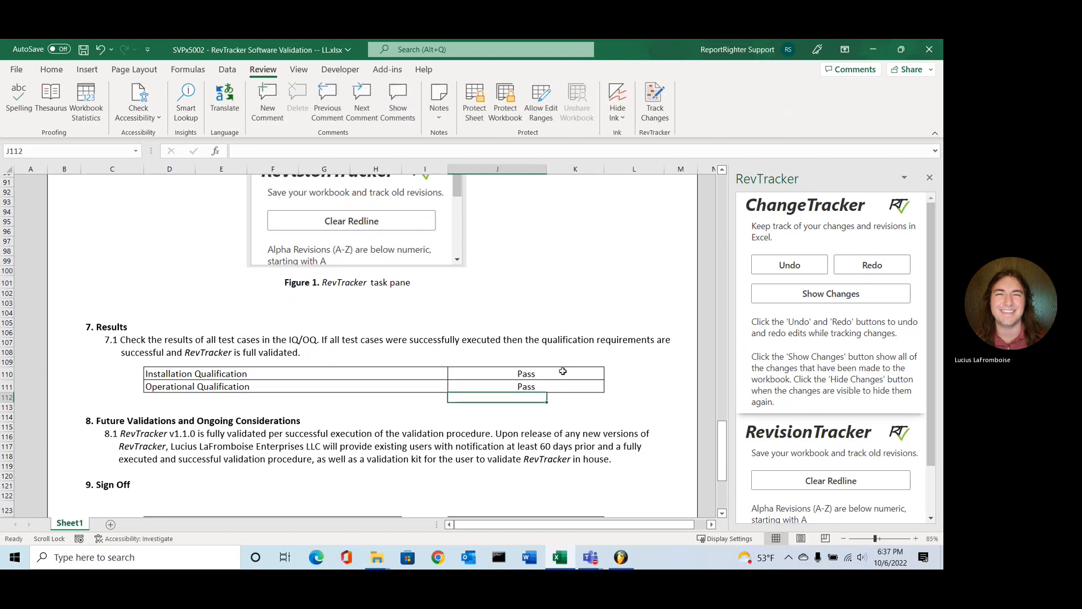
Step: Scroll down to the section 7 Results table and Sign Off section
scroll("down", 3)
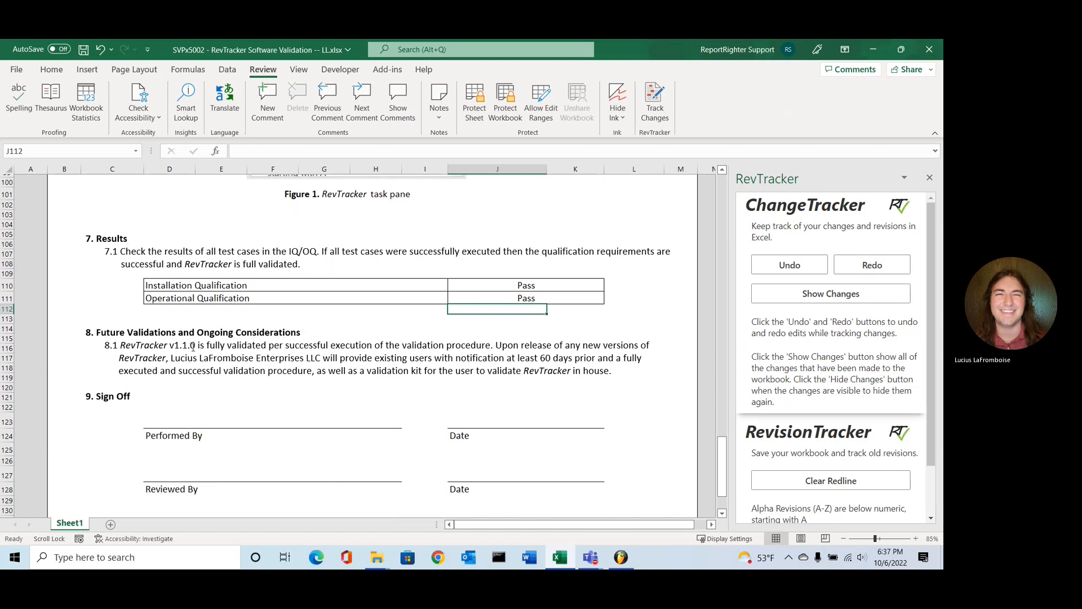
mouse_move(337, 321)
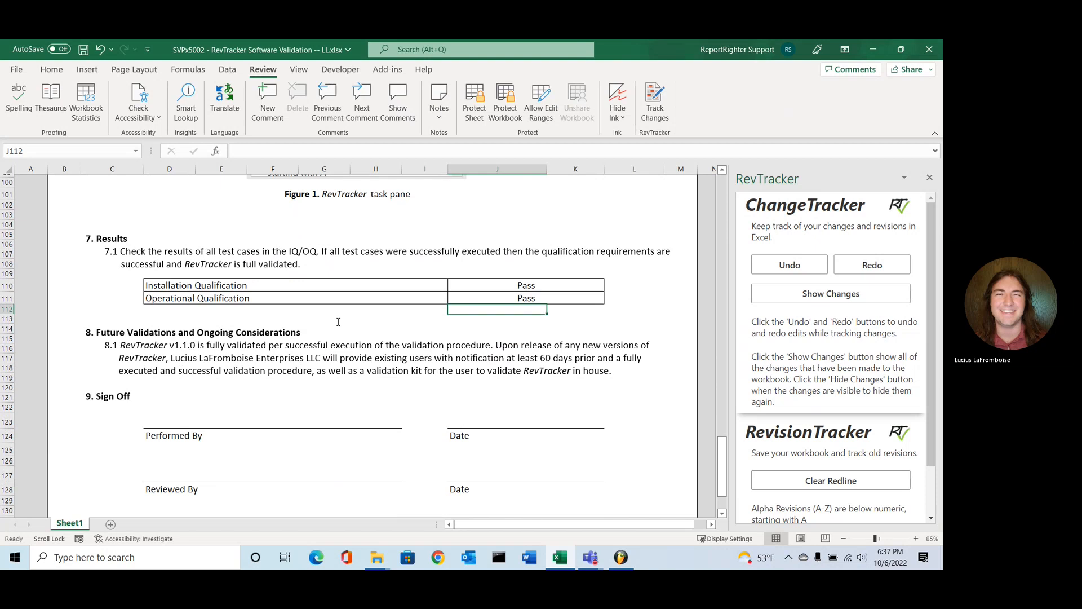